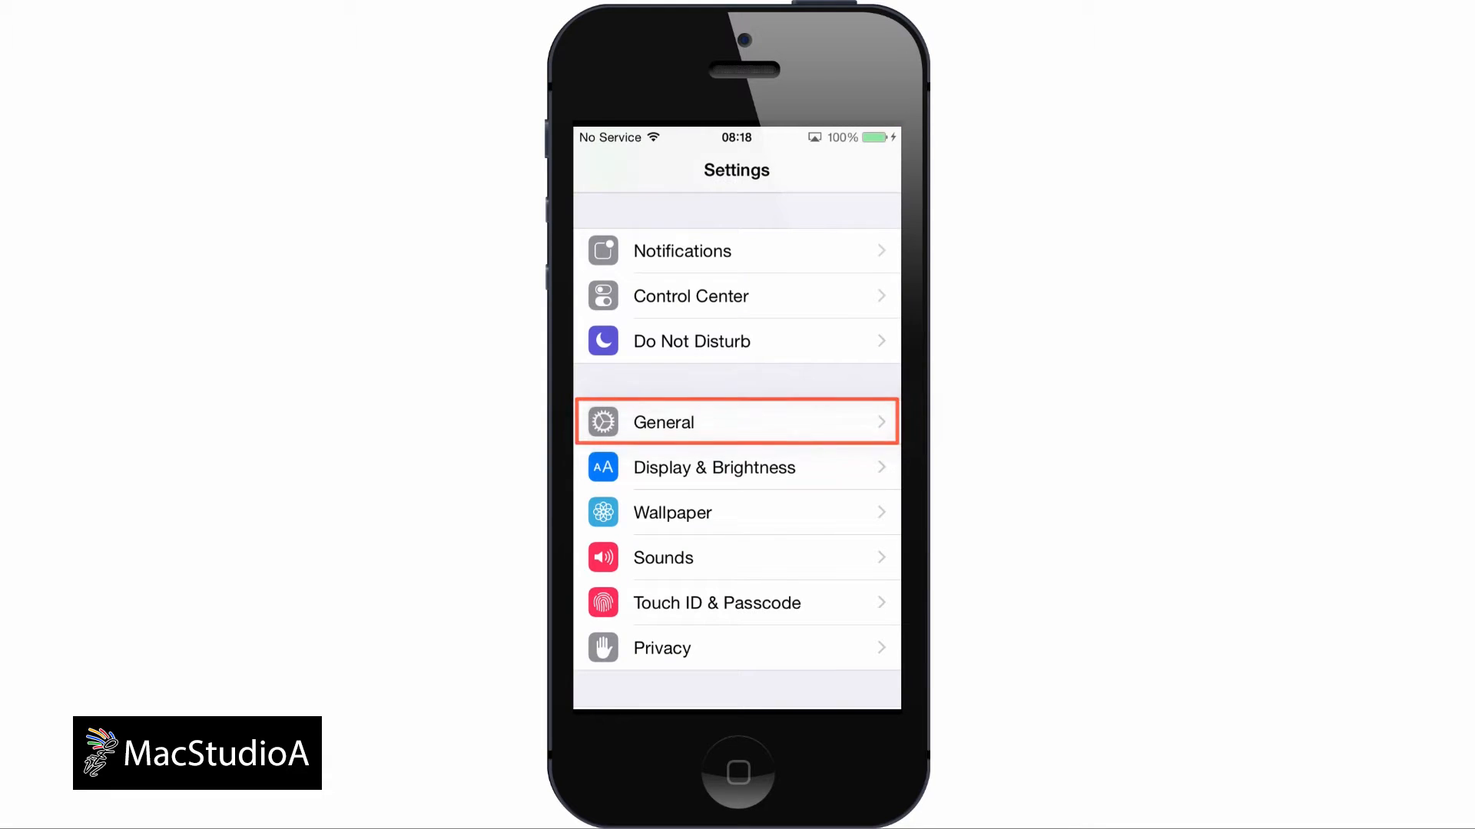
- Turn on Allow Full Access for SwiftKey under General > Keyboard, then show other keyboards
click(737, 421)
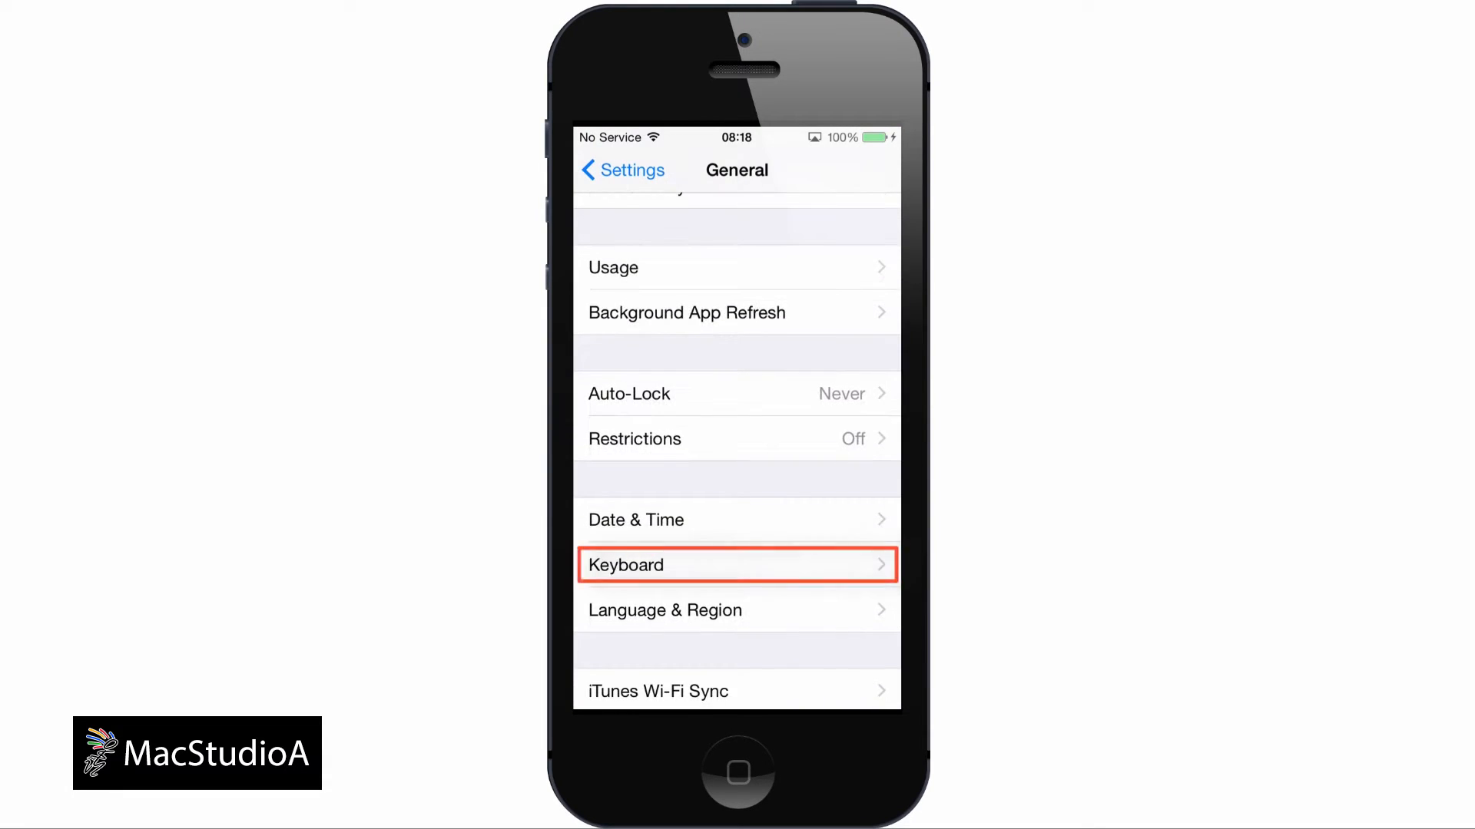
click(737, 565)
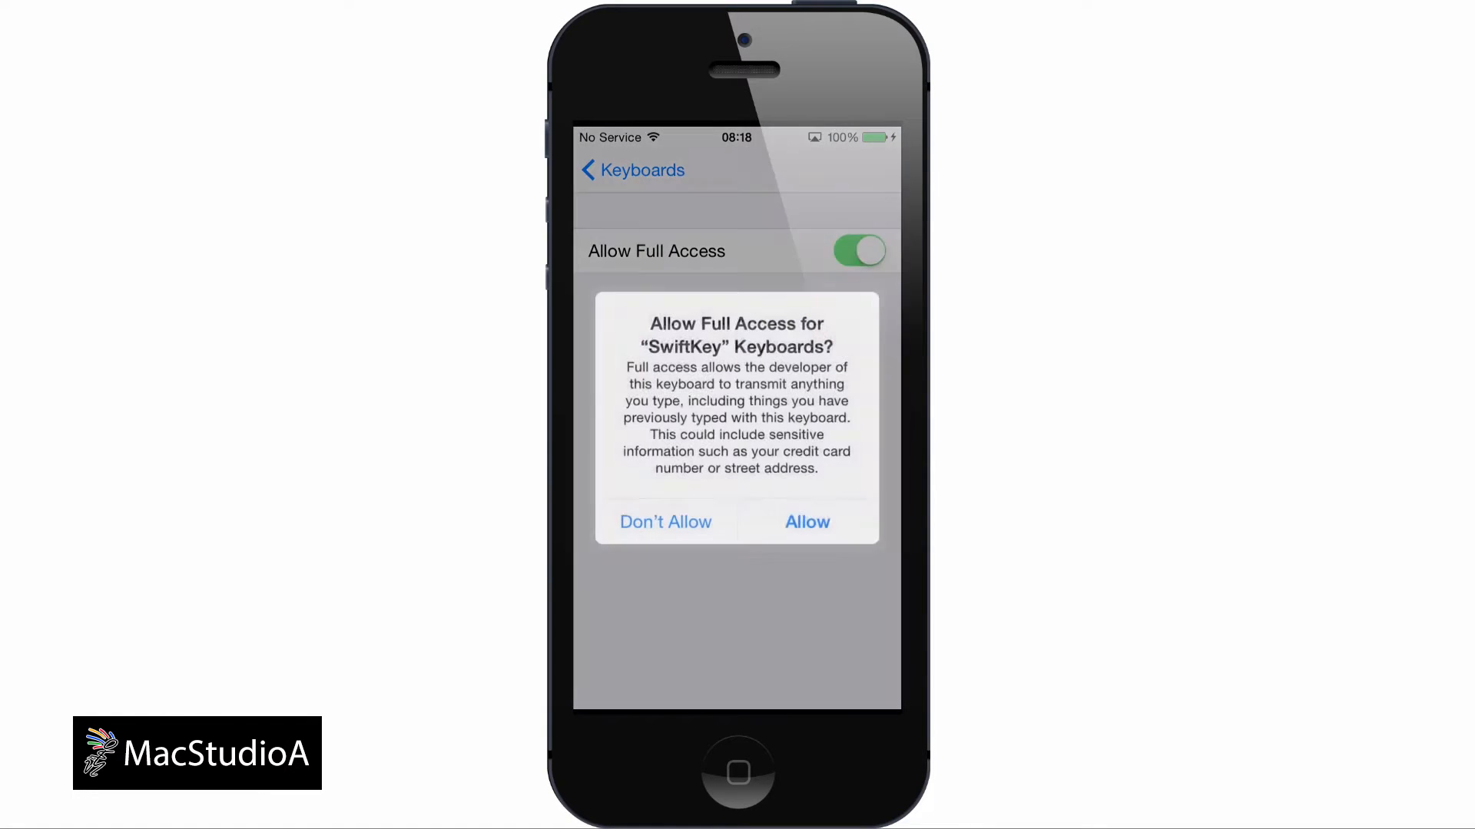
click(805, 522)
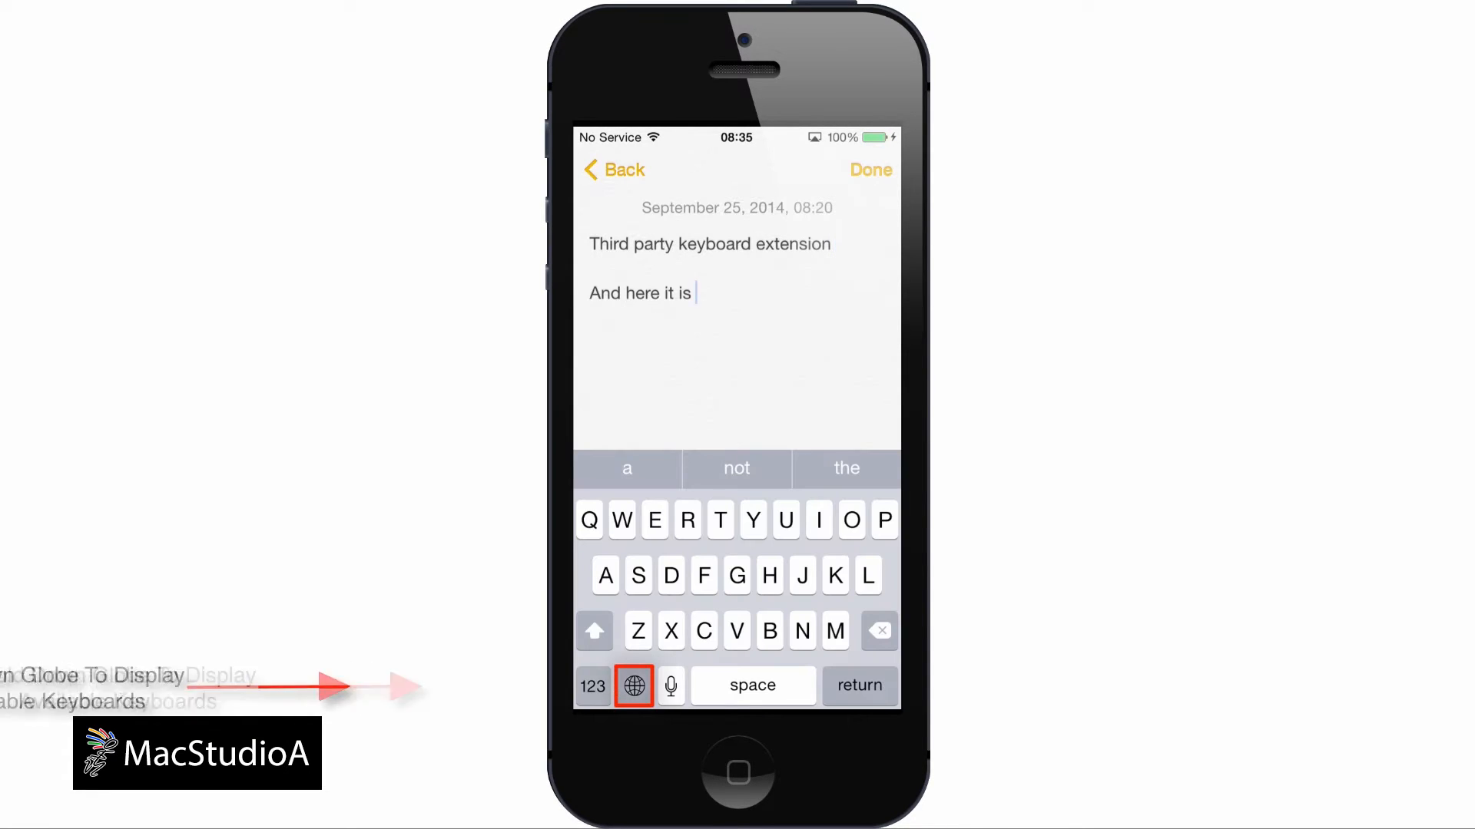
click(633, 685)
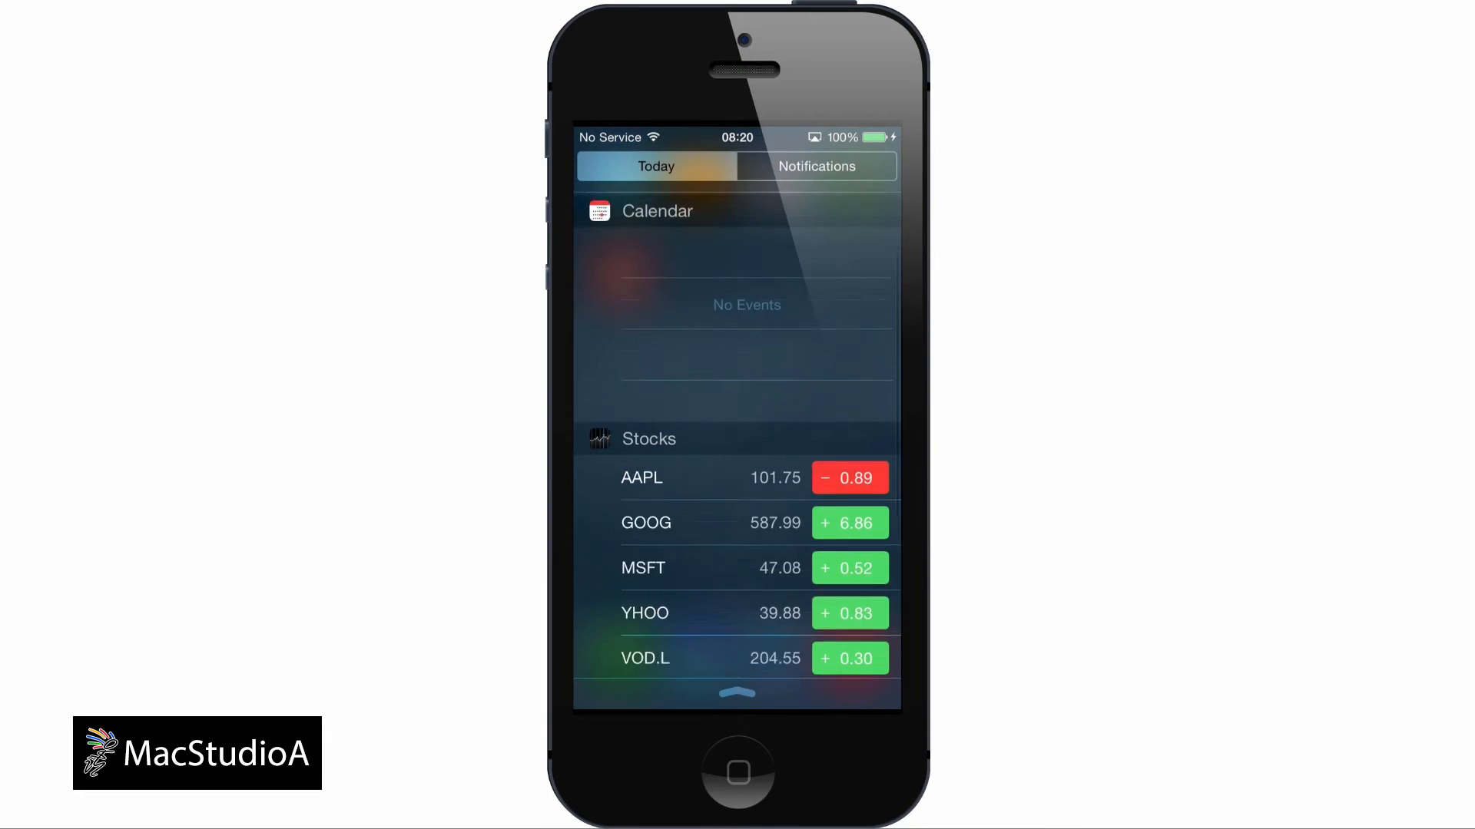
- Edit the Today view, add the PCalc Lite widget above Calendar, and save
scroll(down, 3)
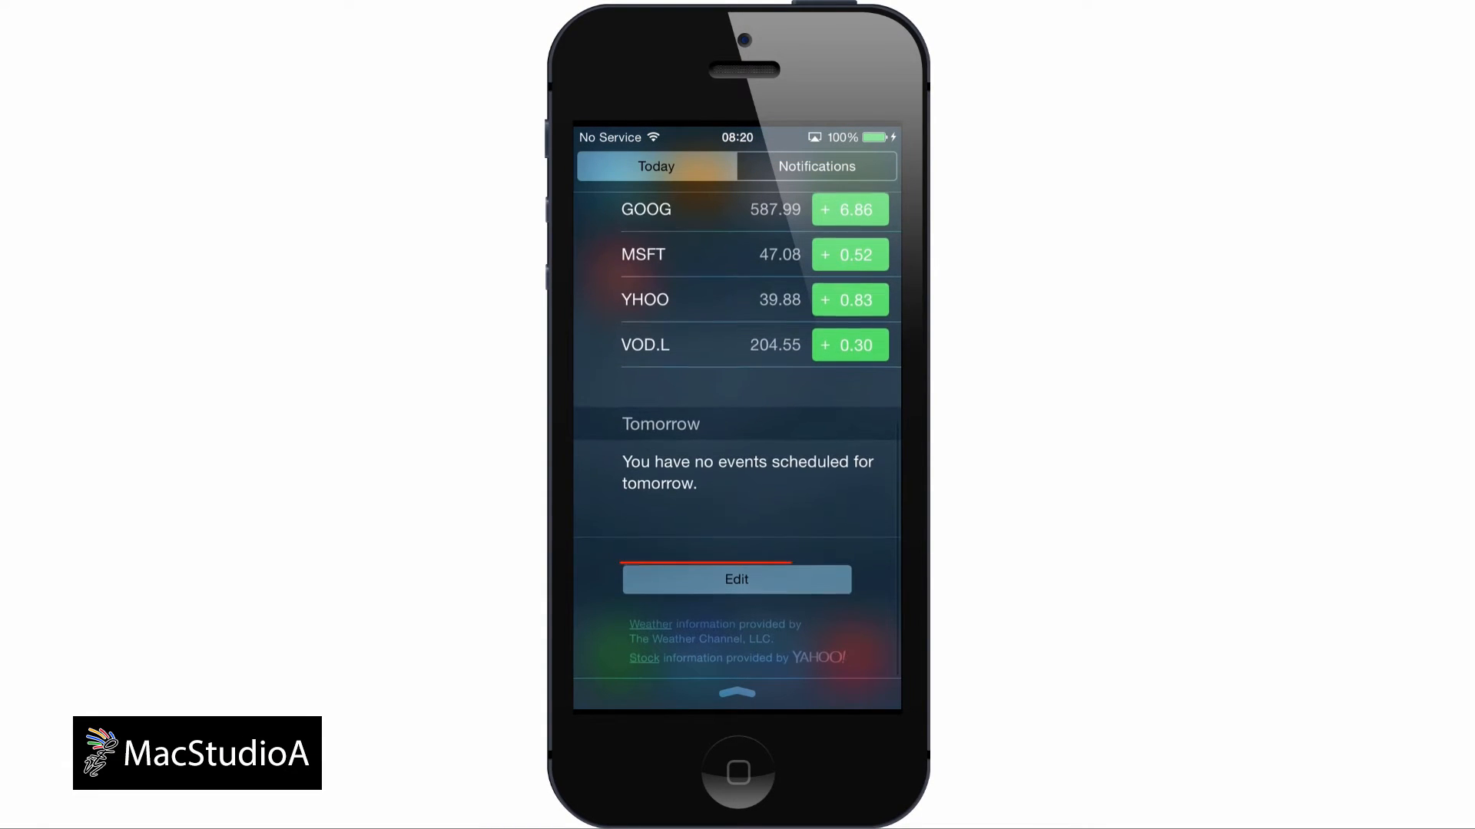
click(736, 579)
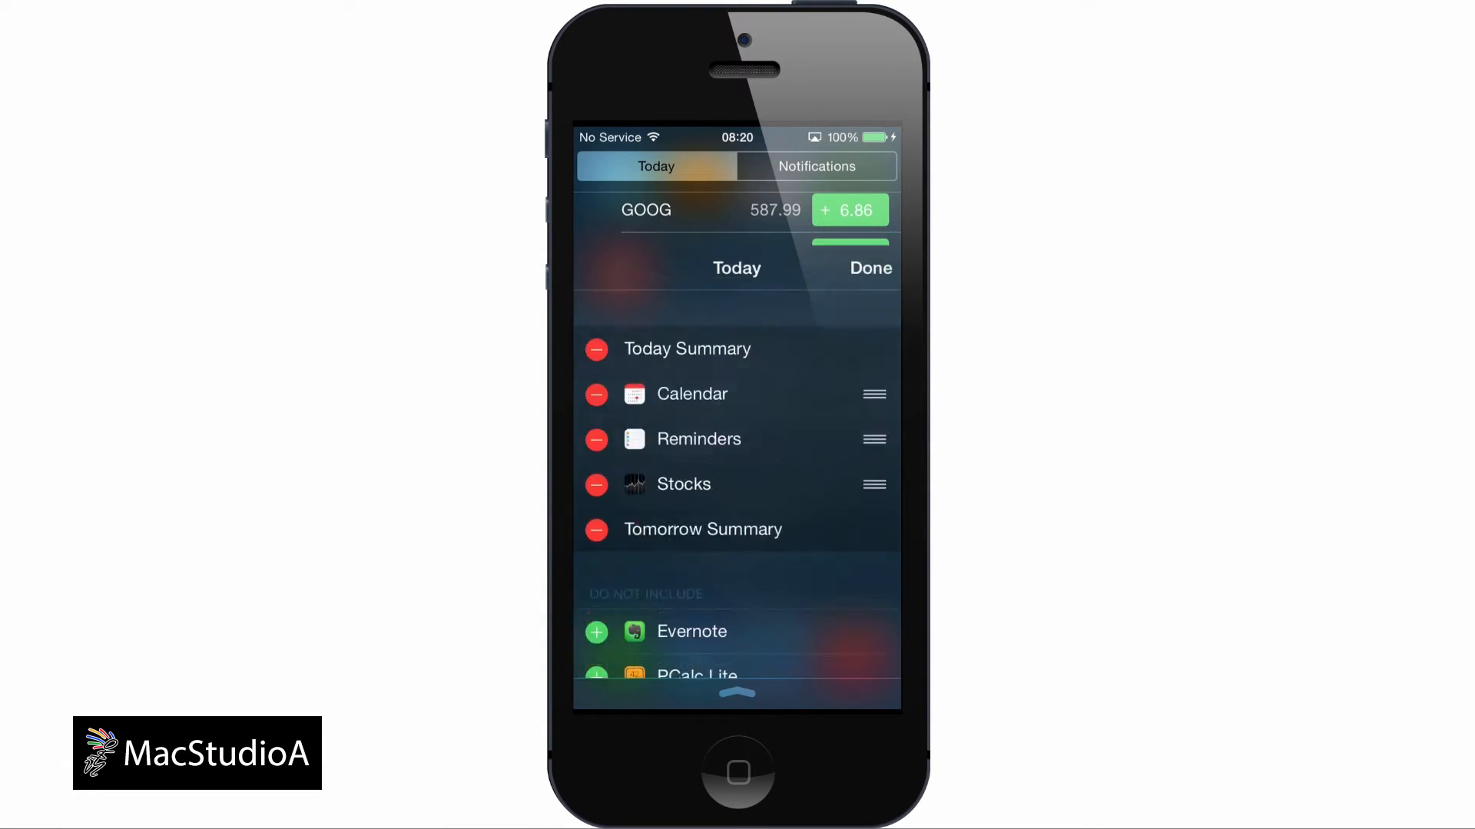
scroll(up, 3)
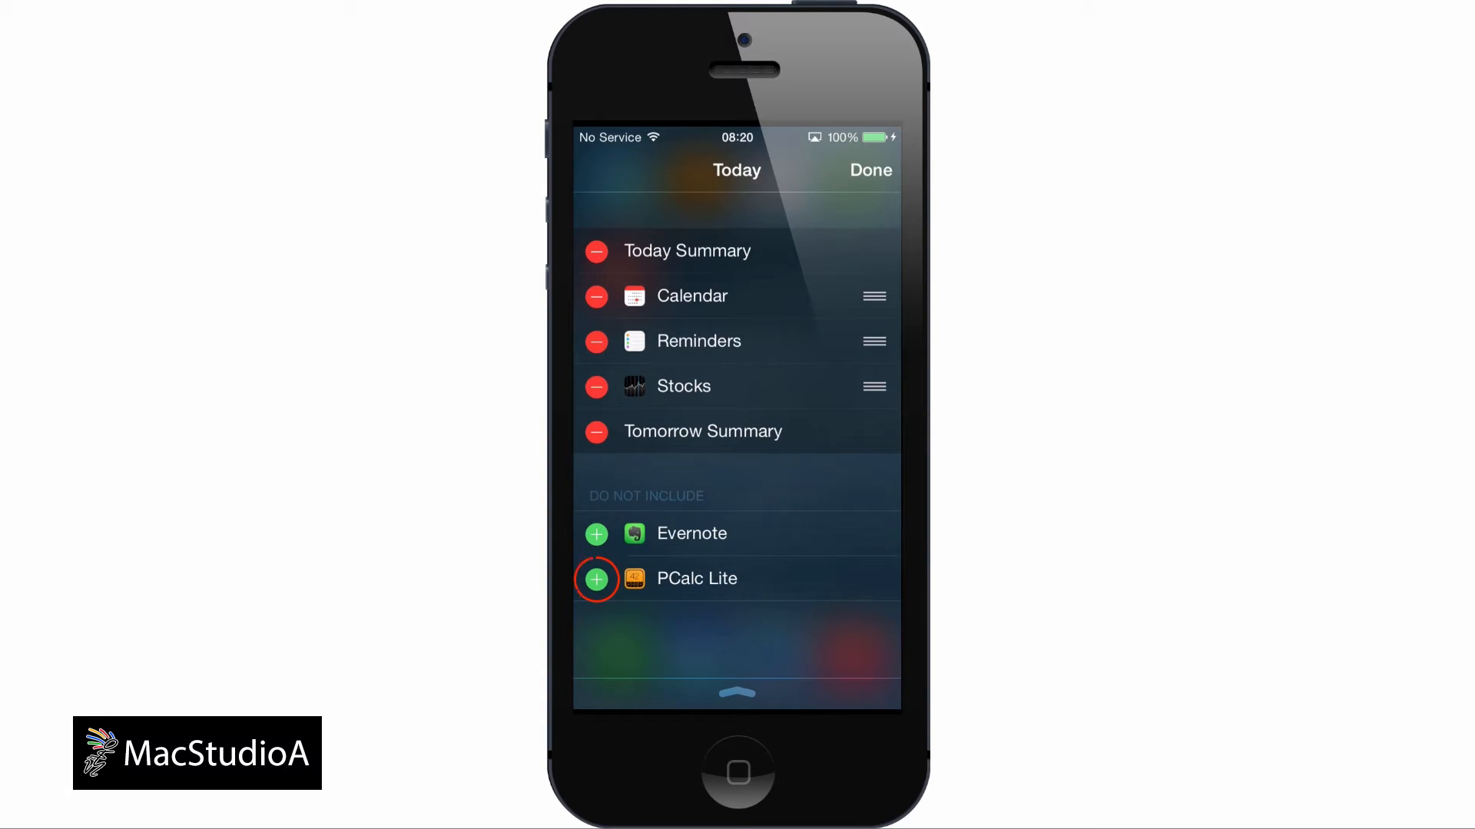
click(596, 578)
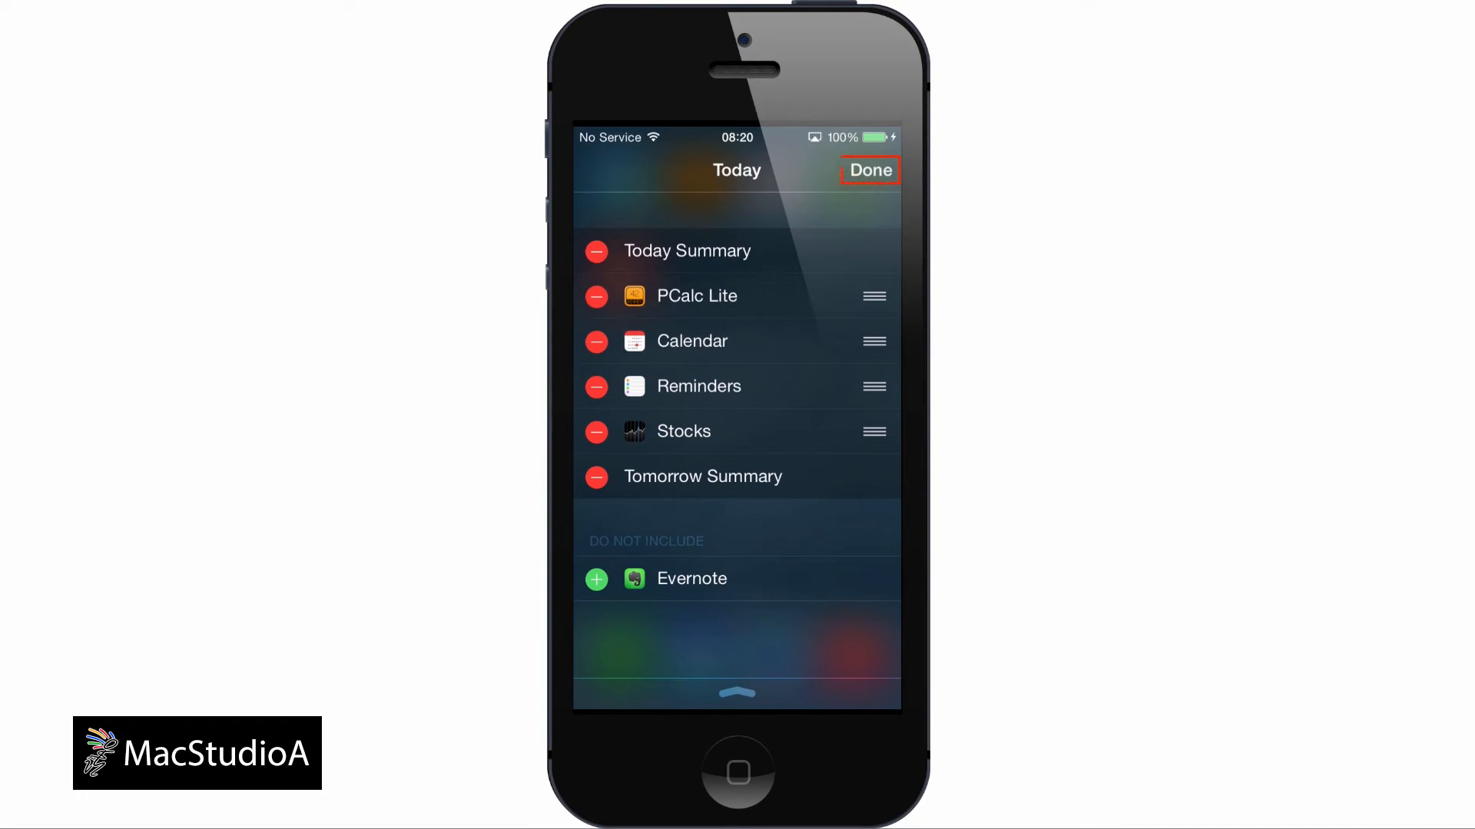
click(868, 171)
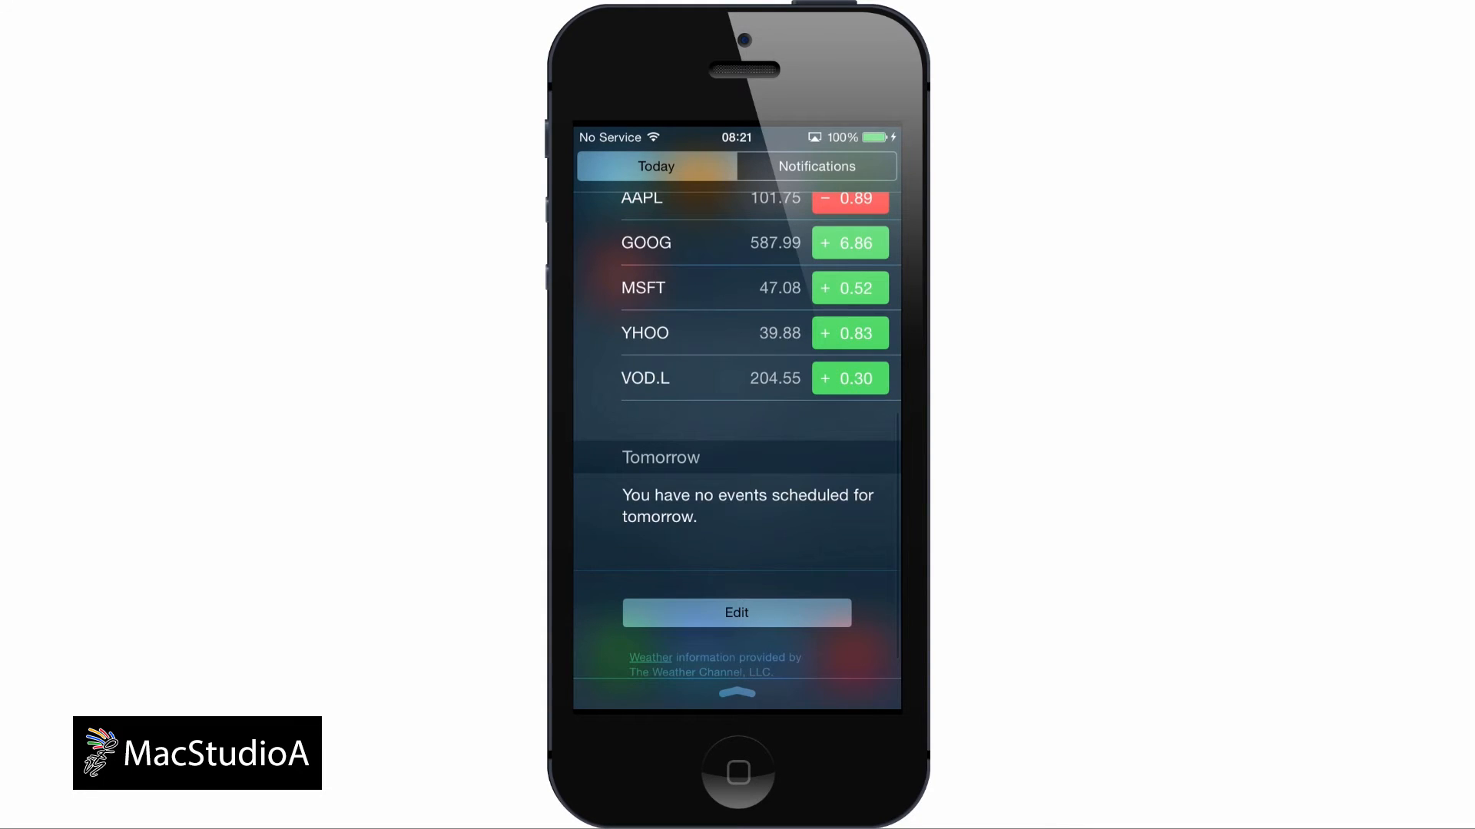
scroll(down, 3)
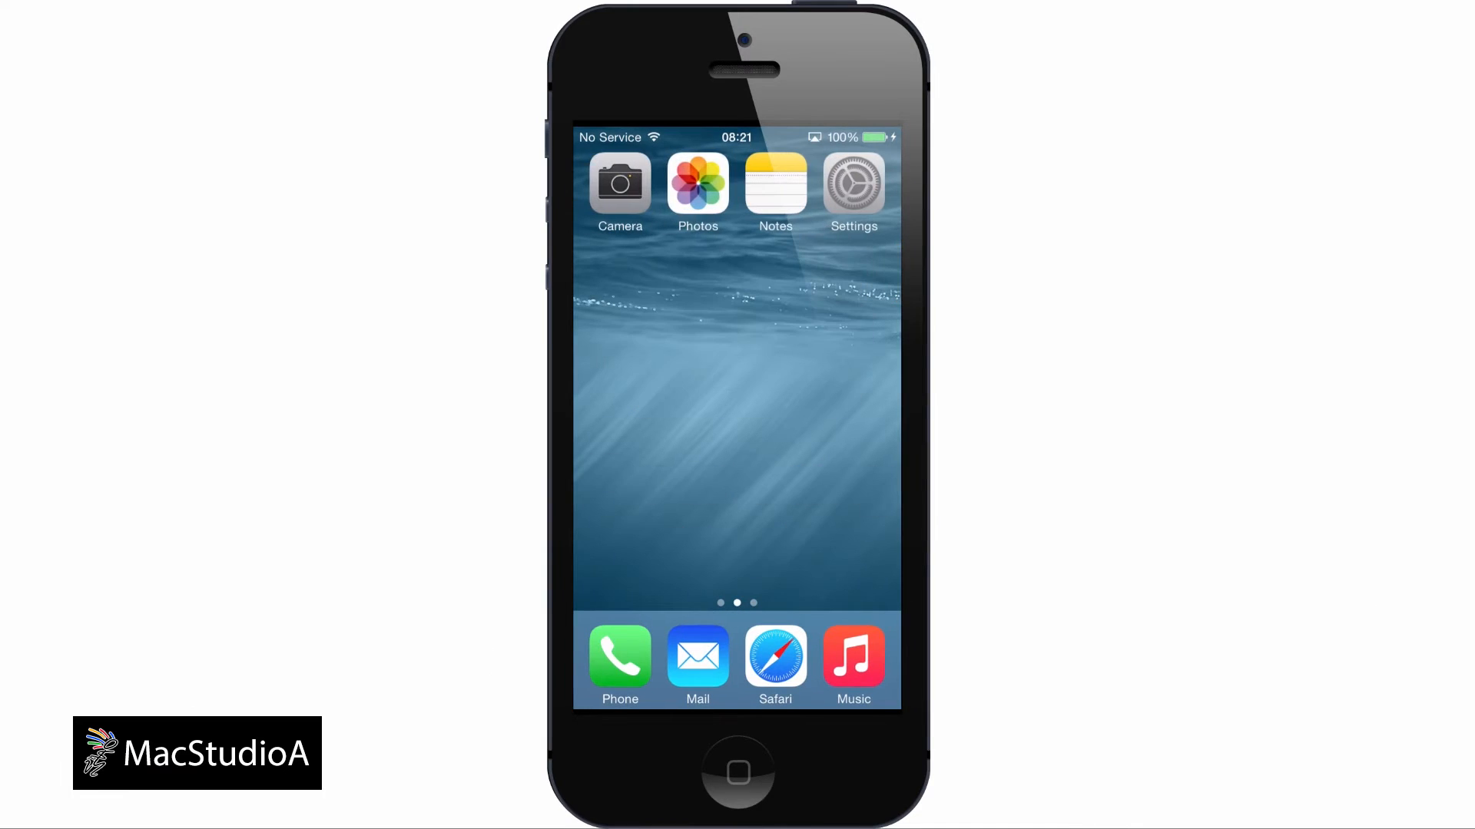
- Switch on the PIX2 editor in the photo's extension list and edit the keyboard photo with it
click(698, 185)
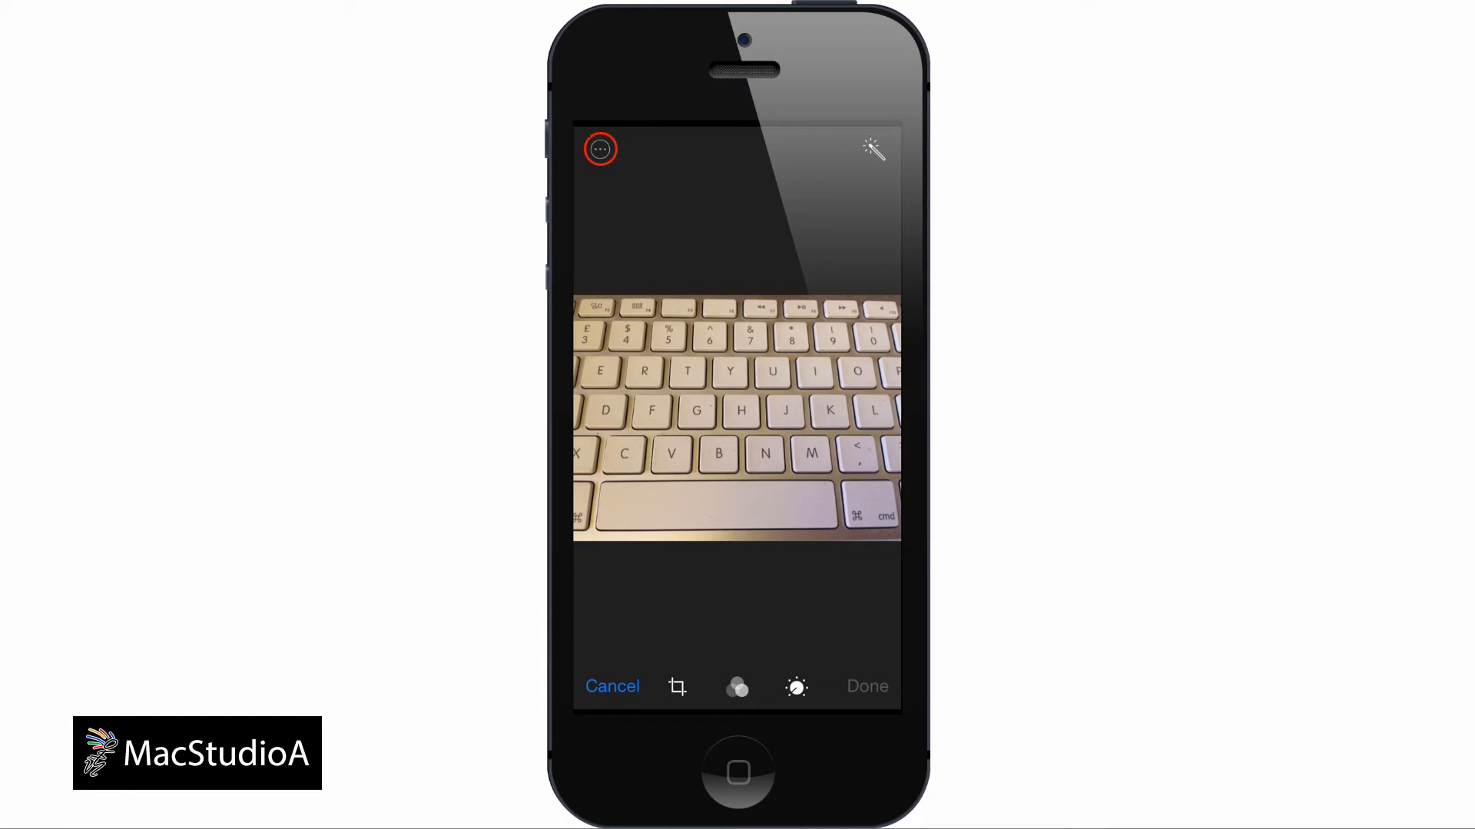
click(599, 149)
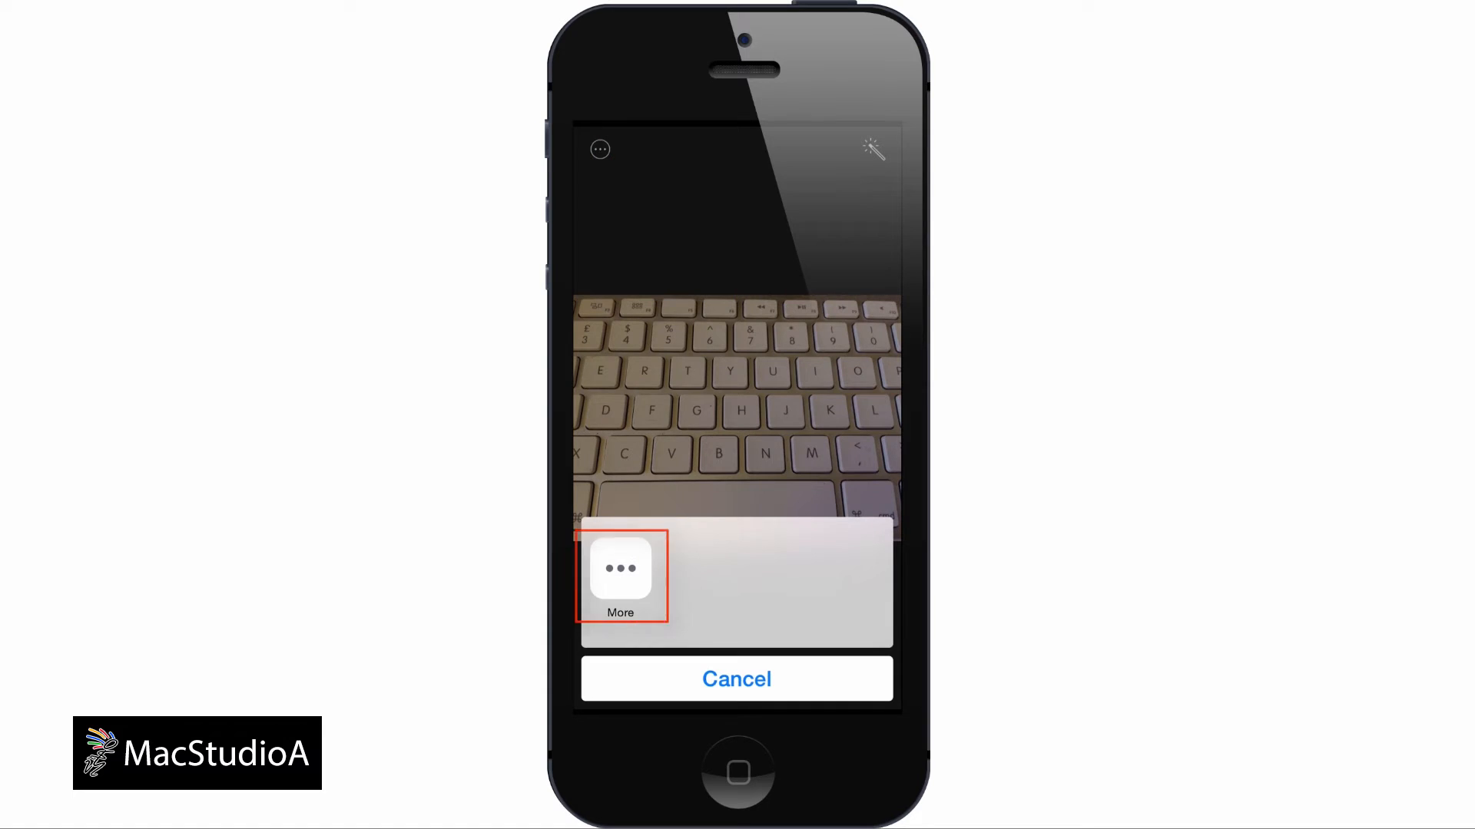
click(621, 569)
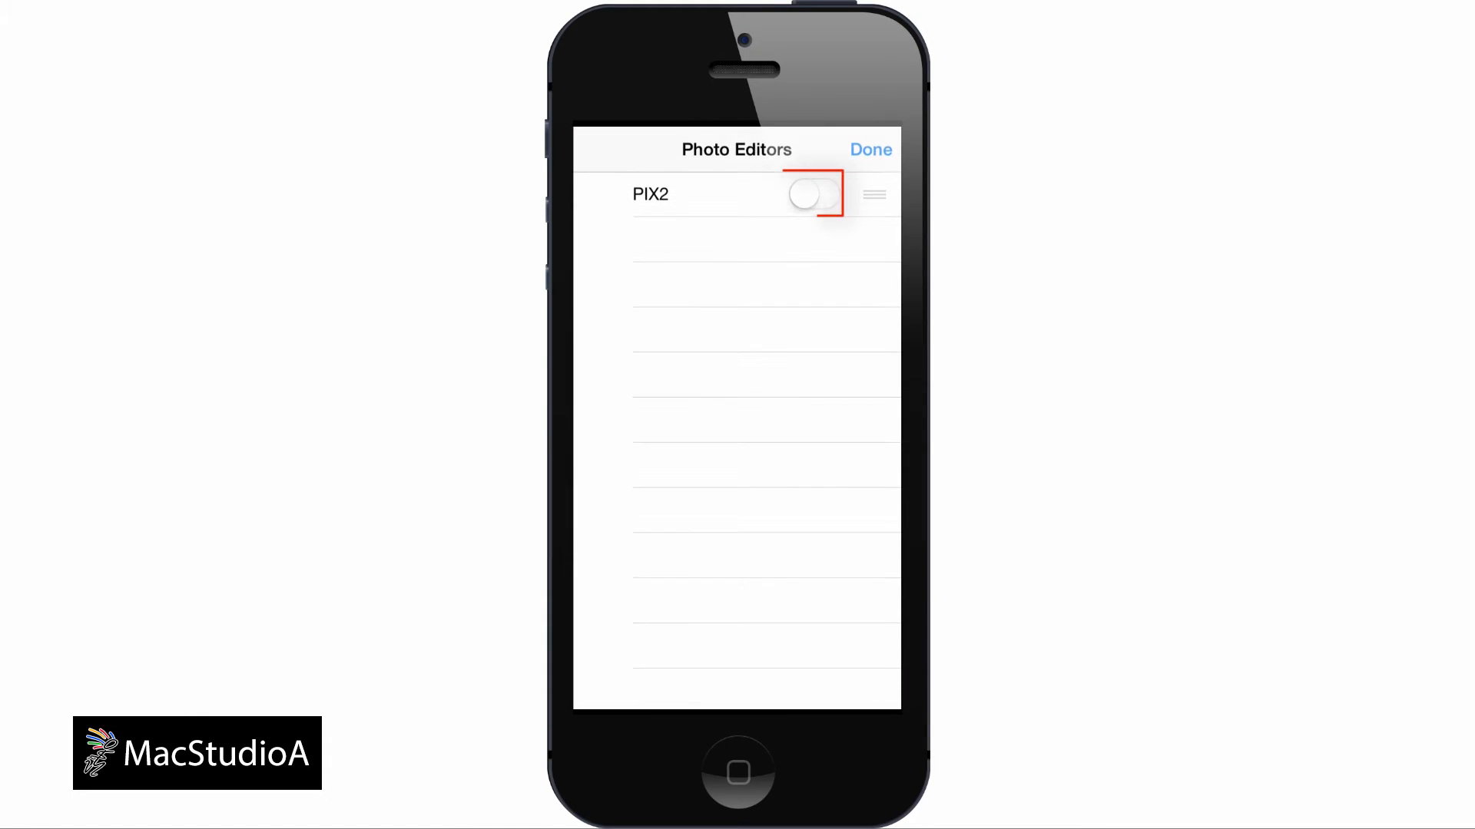
click(813, 193)
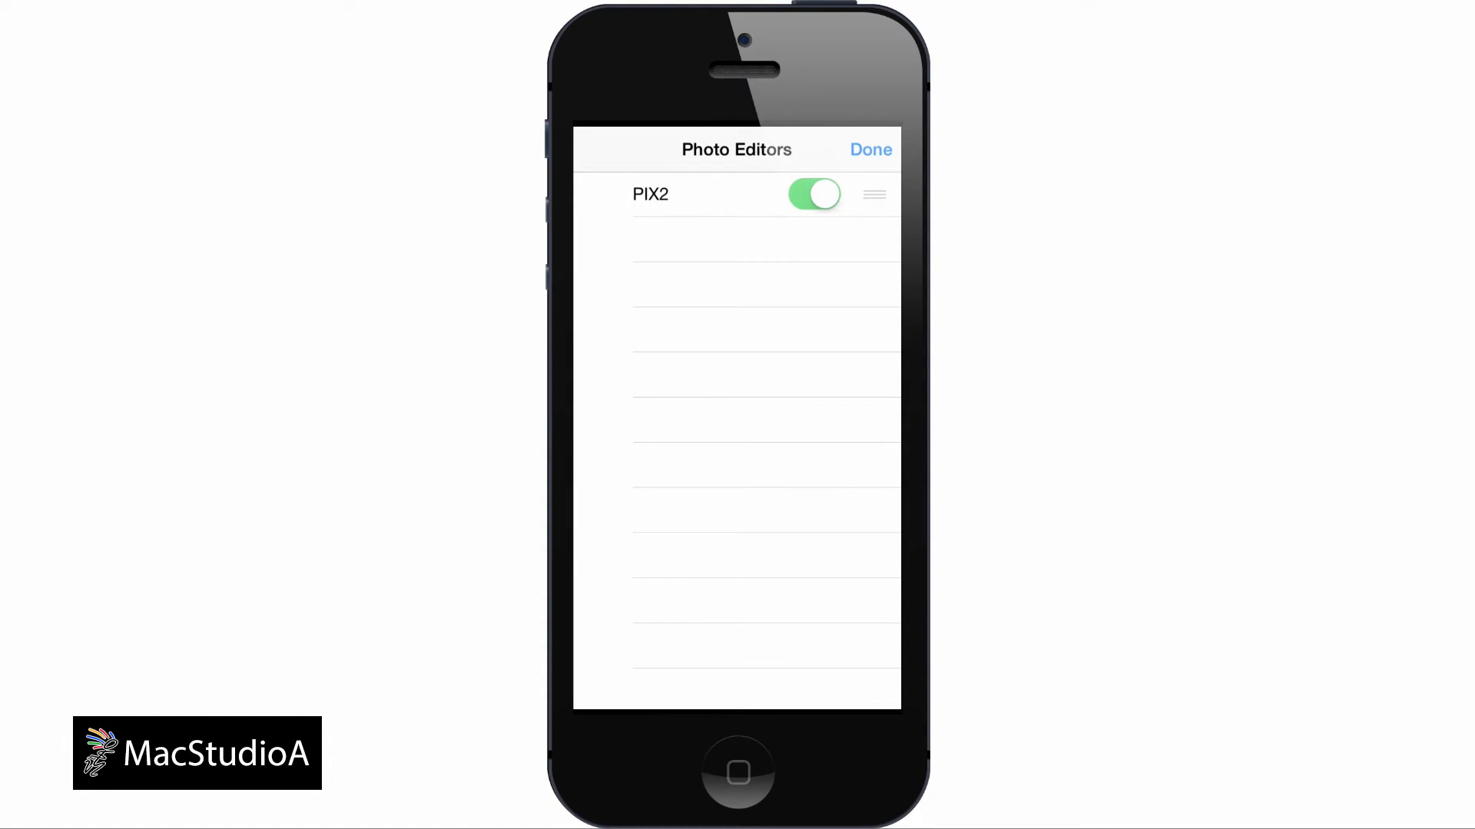
click(869, 148)
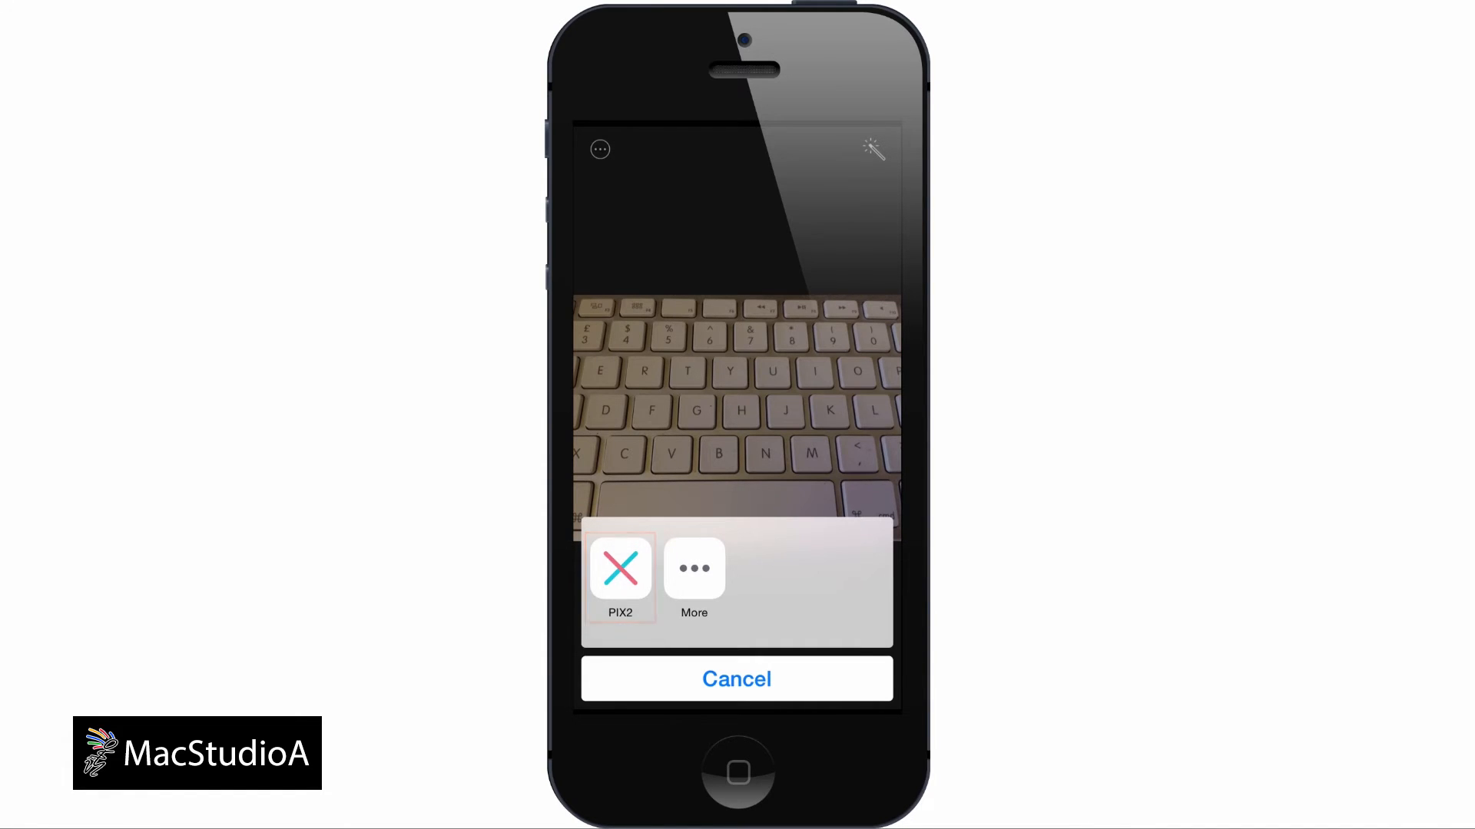
click(620, 575)
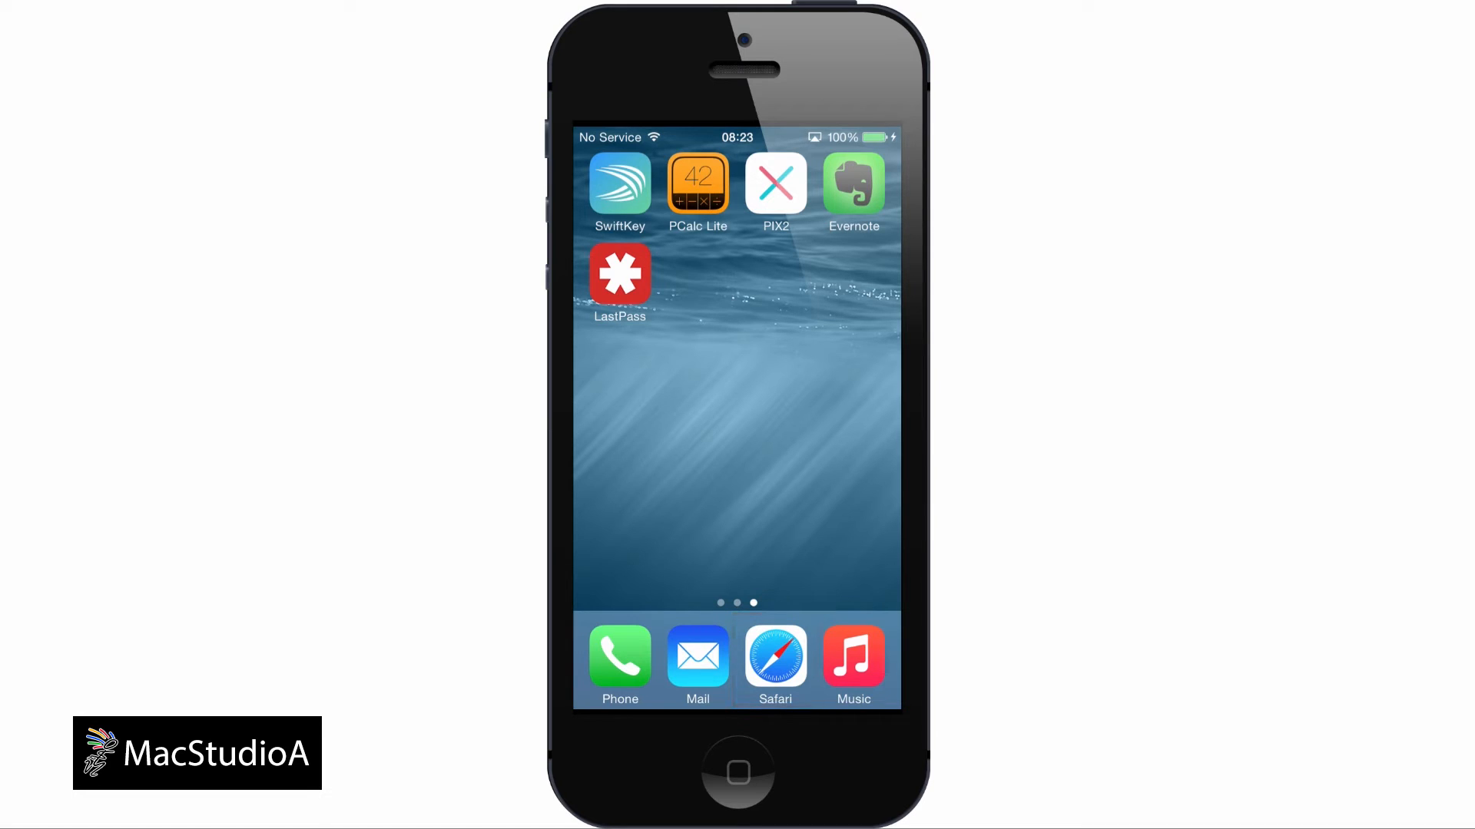
- Enable Evernote in Safari's share activities and save the apple.com page as a note
click(775, 663)
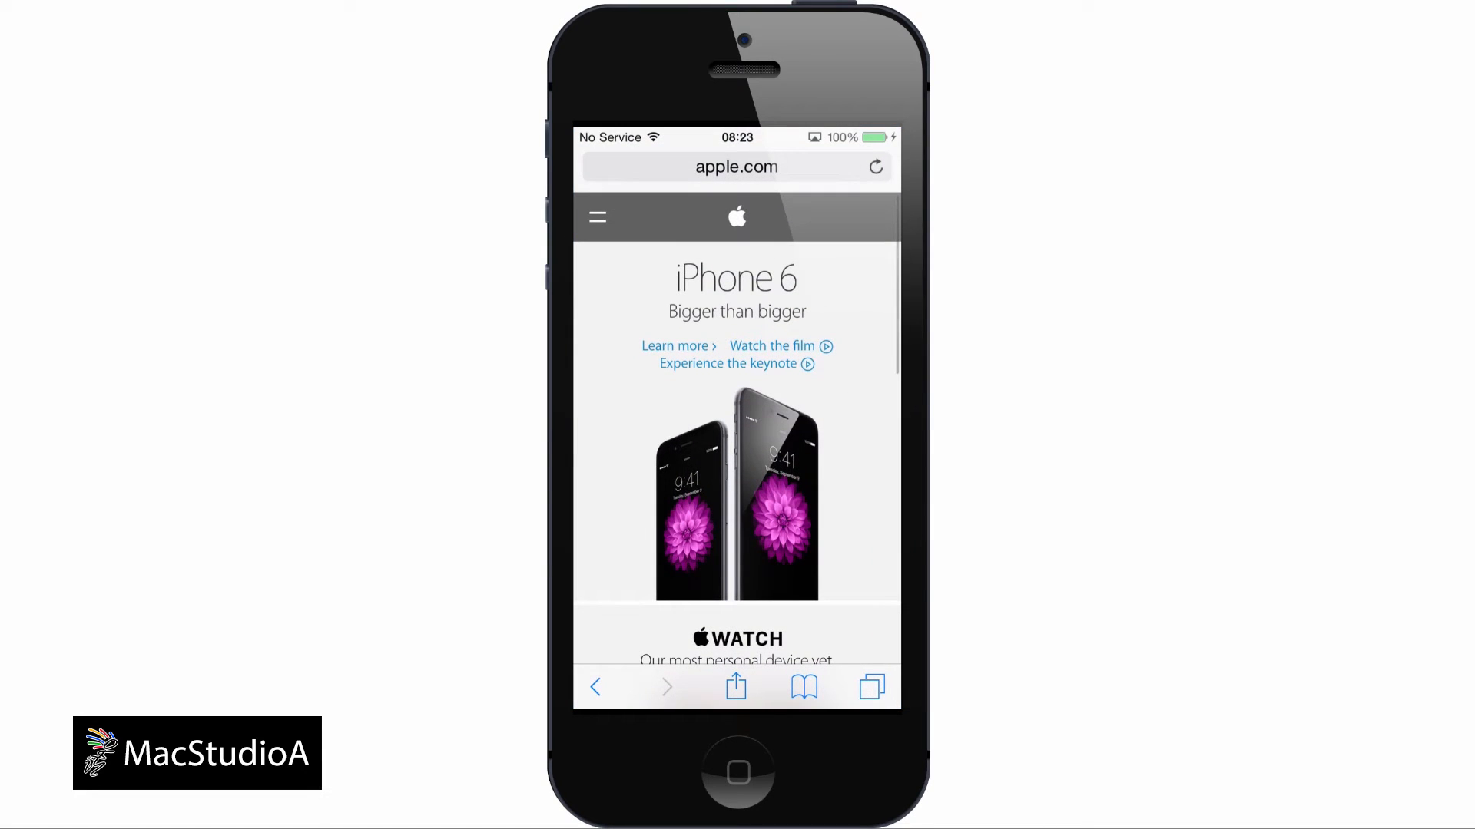
scroll(down, 3)
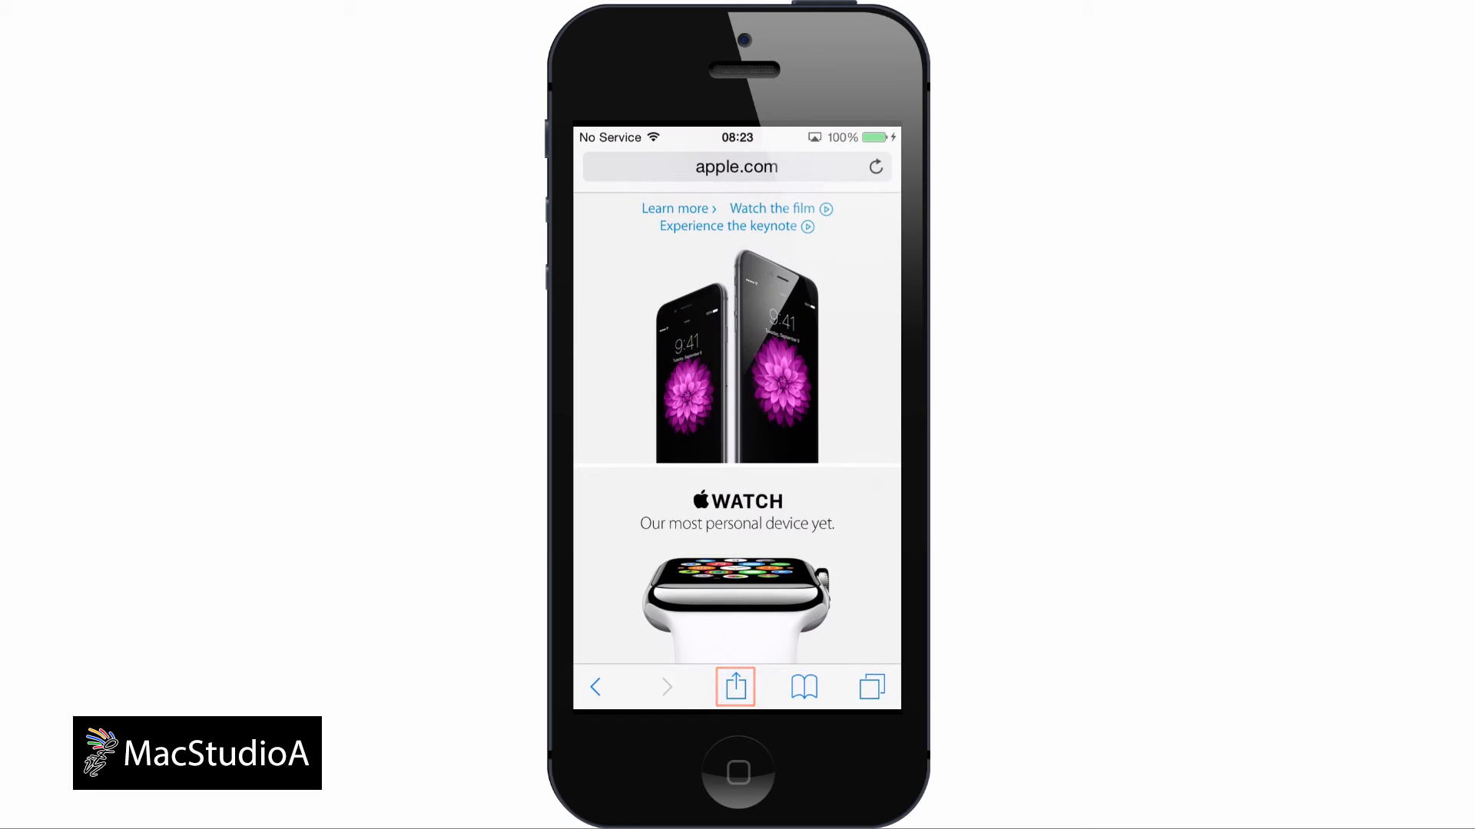
click(737, 686)
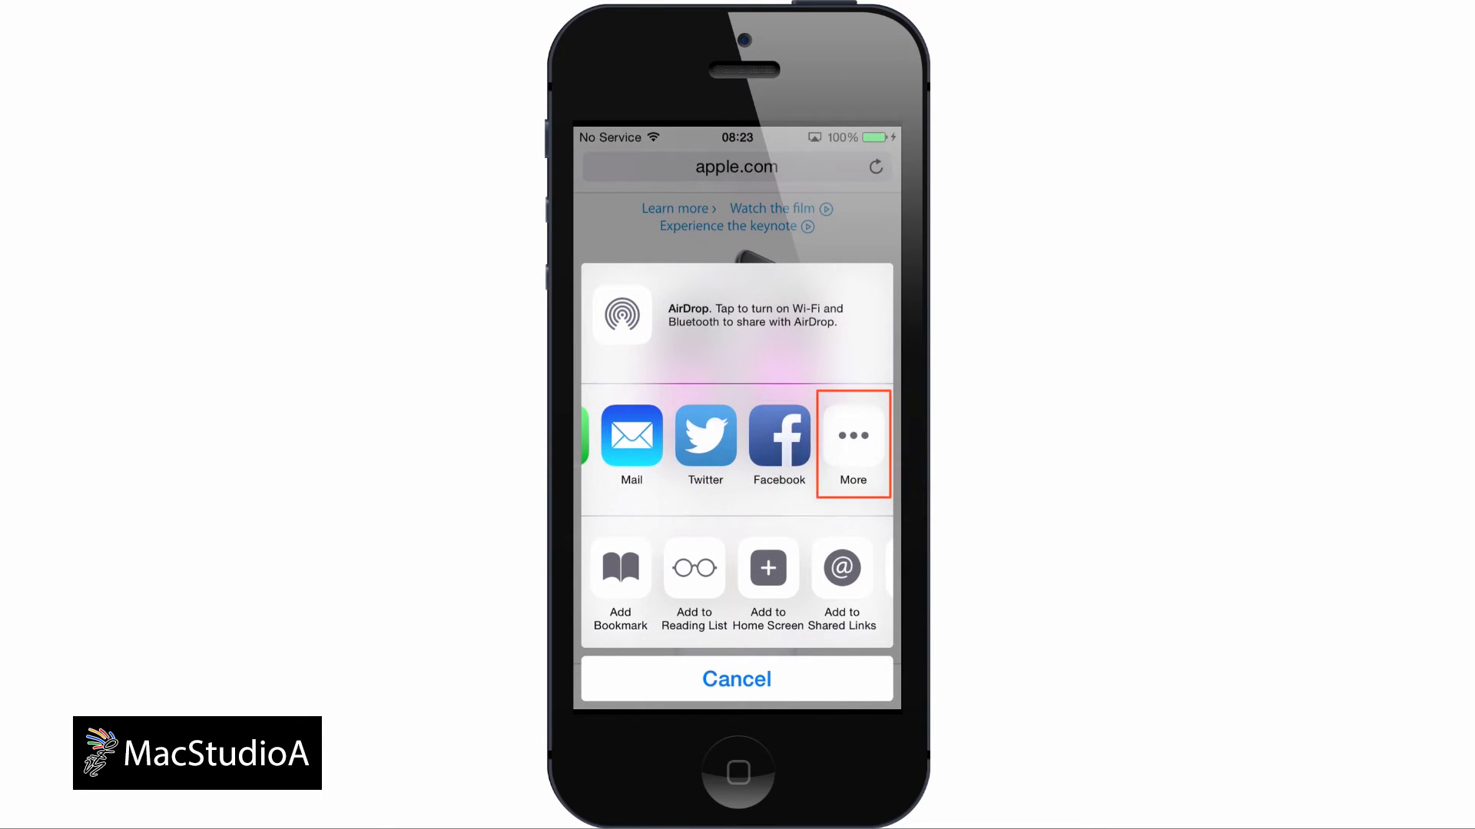
click(851, 437)
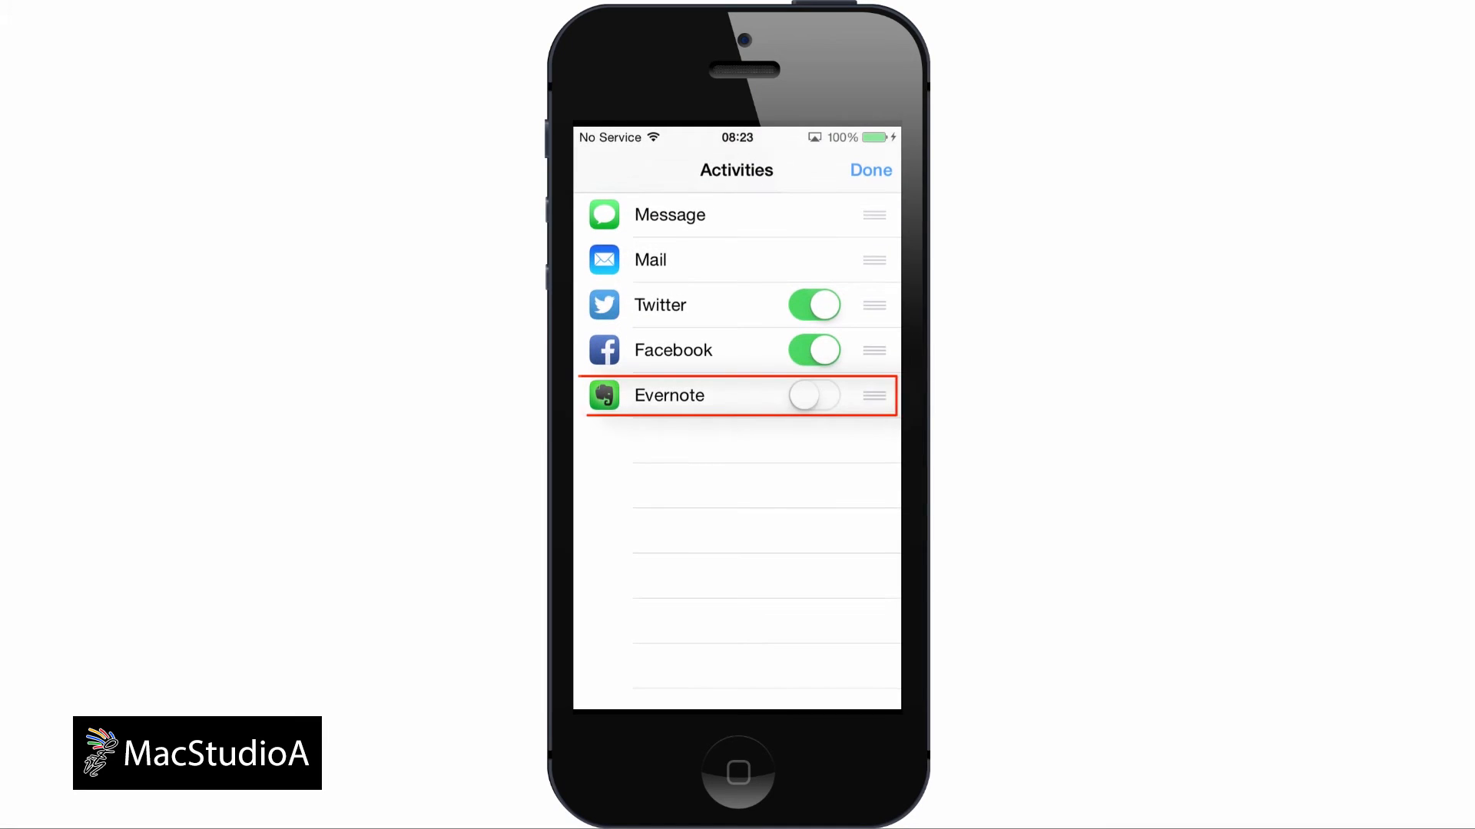
click(813, 395)
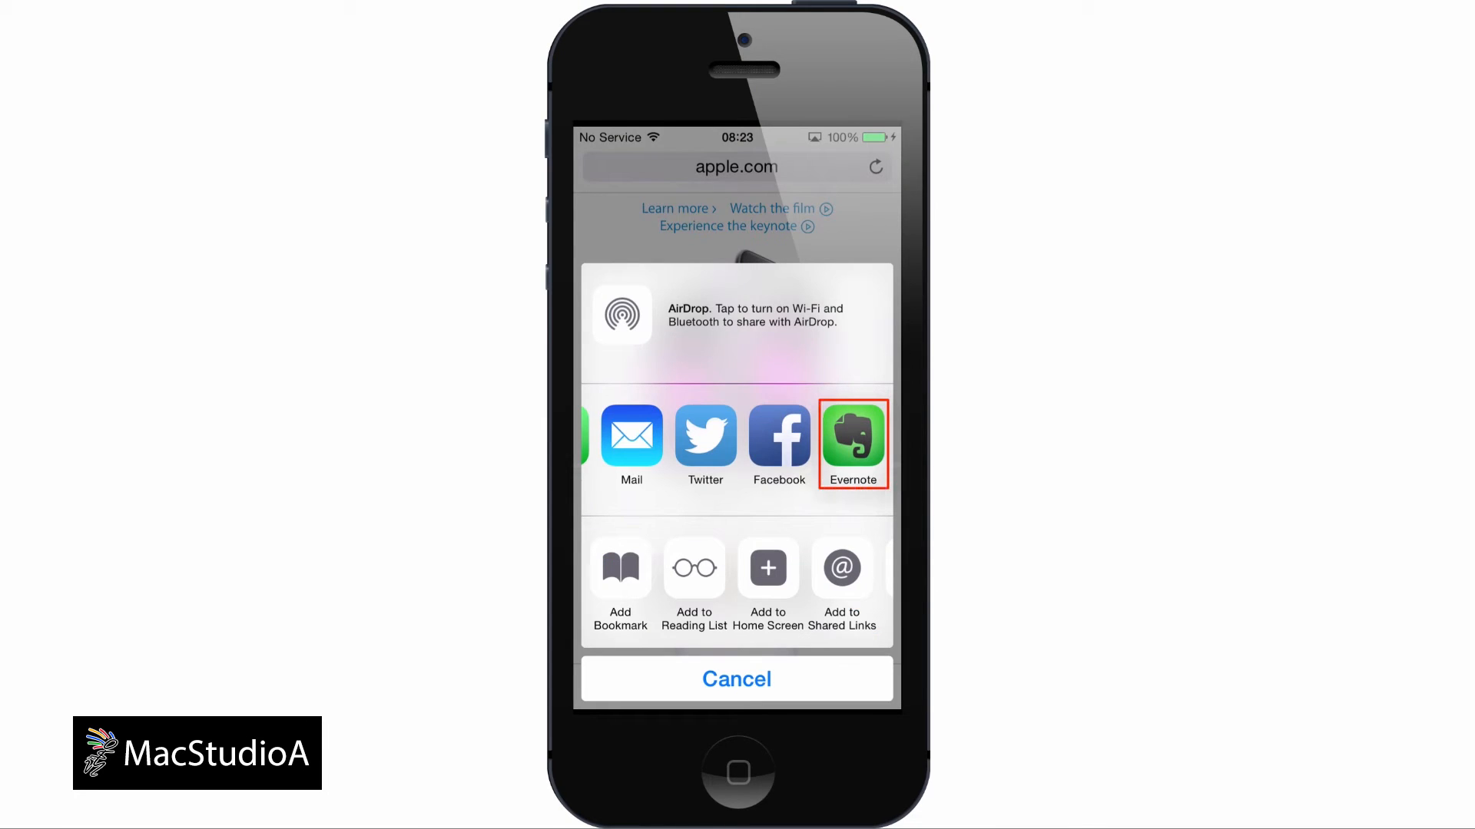
click(737, 679)
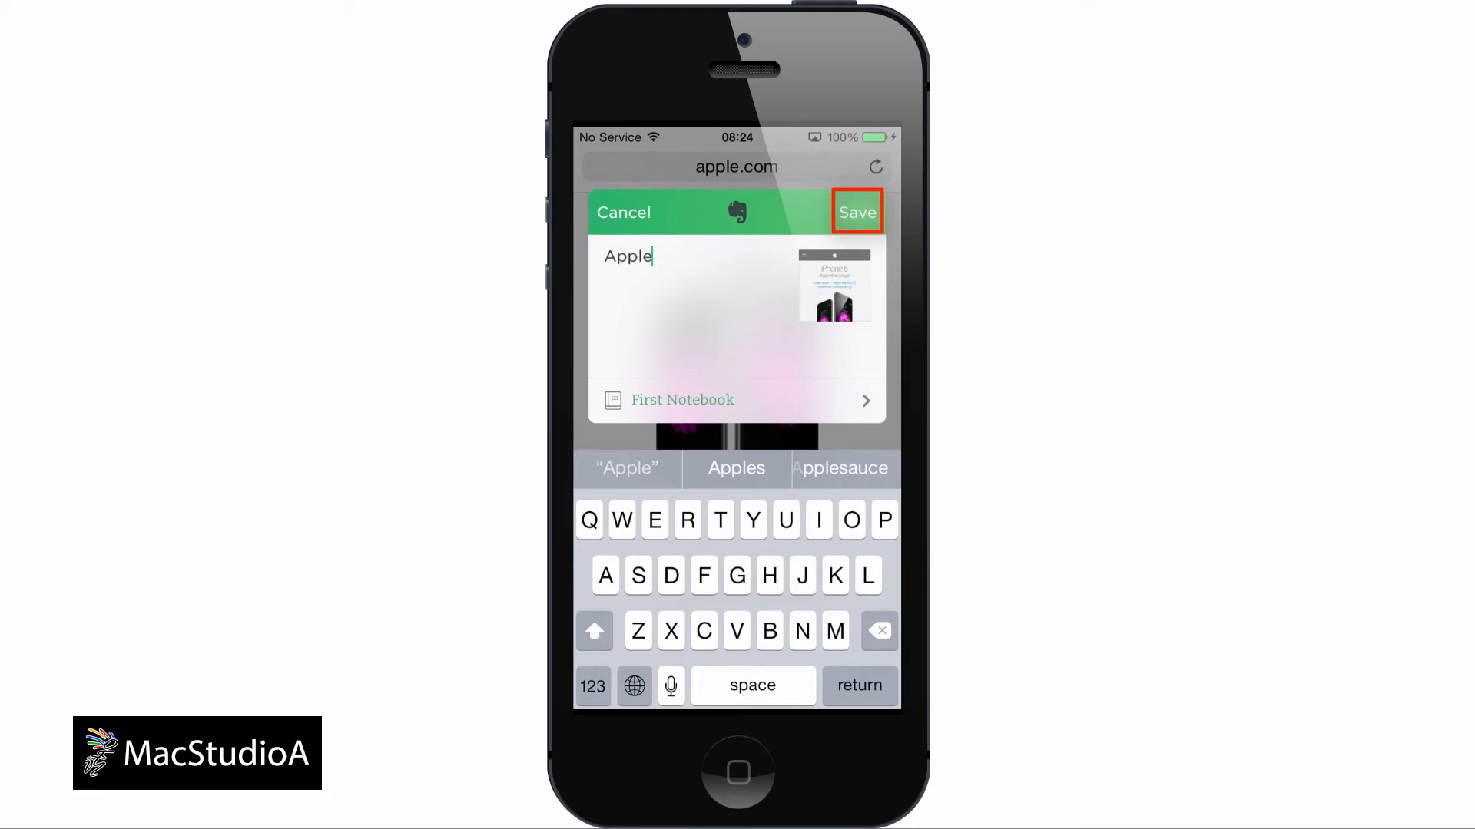
click(855, 212)
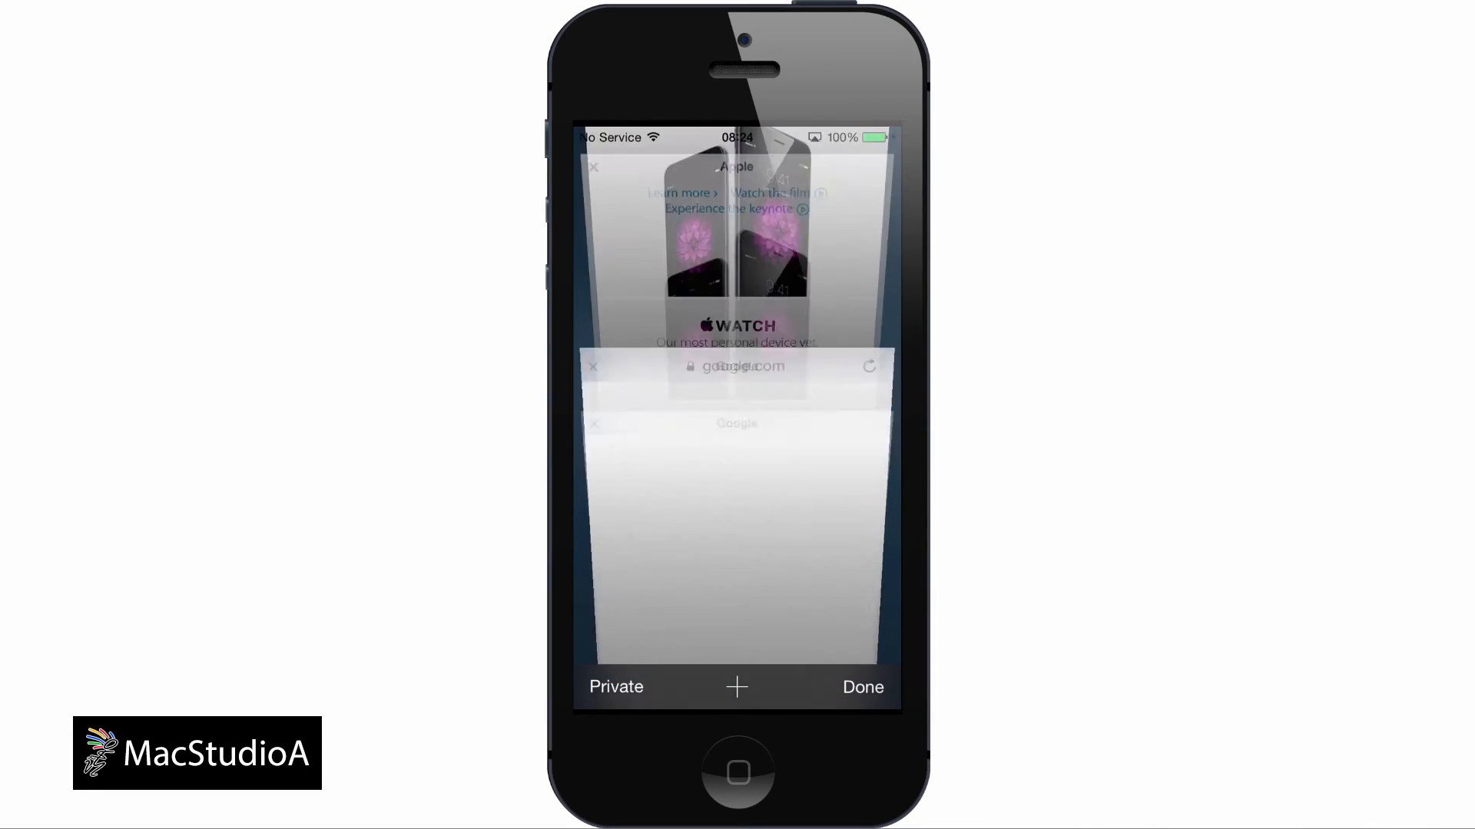
- Open the Google sign-in page from the Google tab and run the newly enabled LastPass action
click(862, 687)
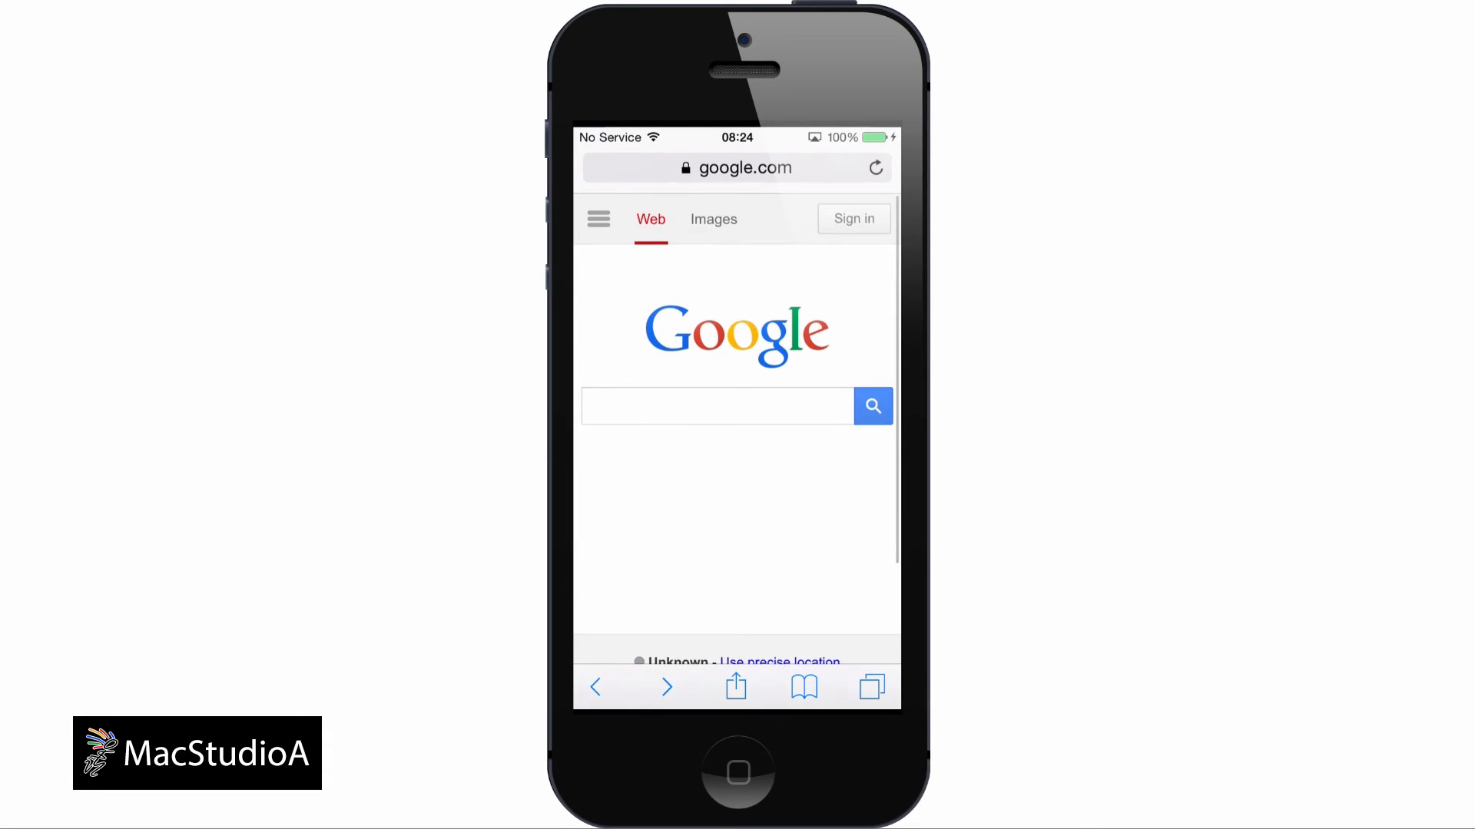
click(854, 218)
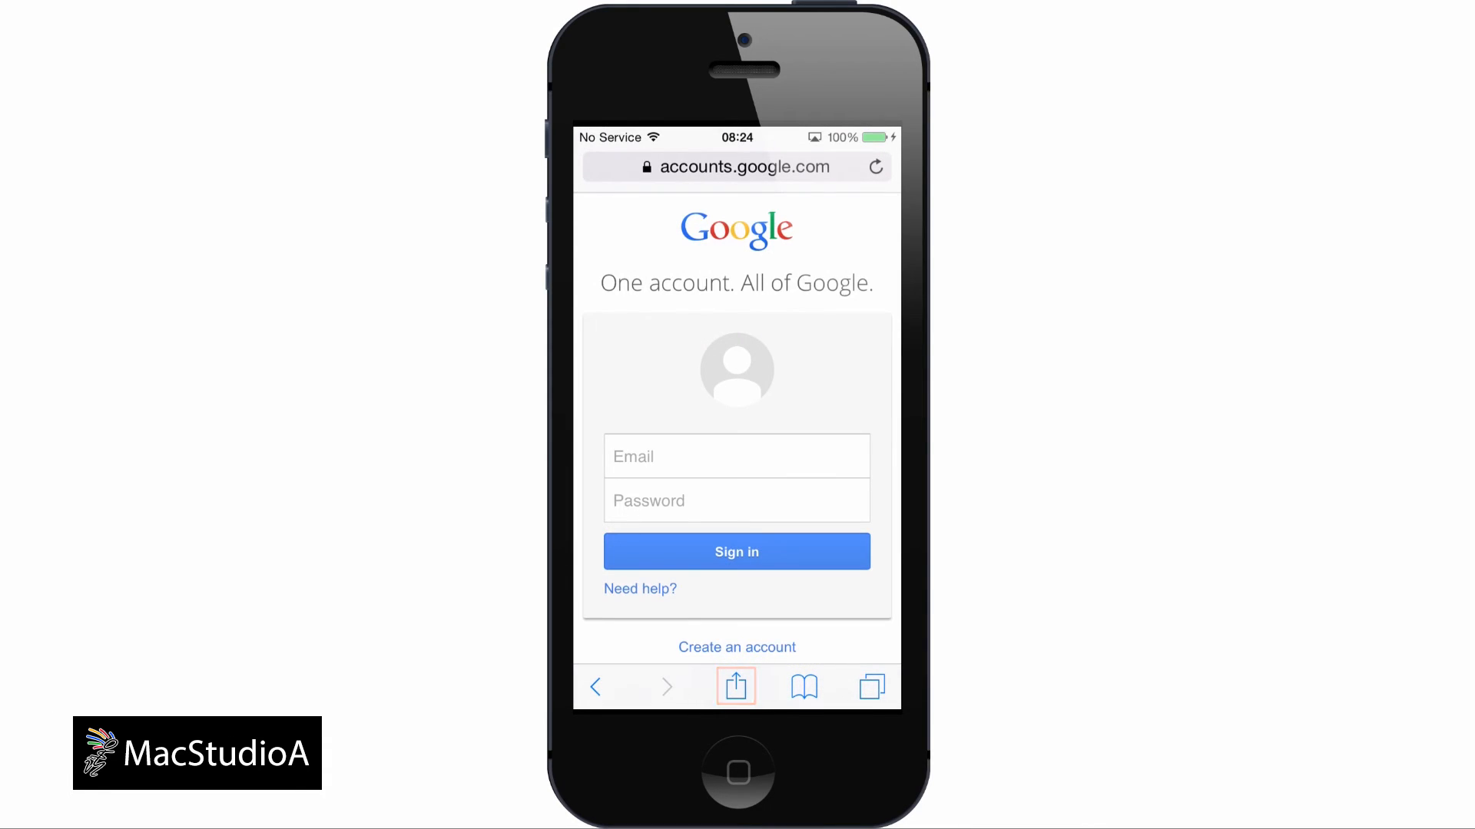
click(736, 687)
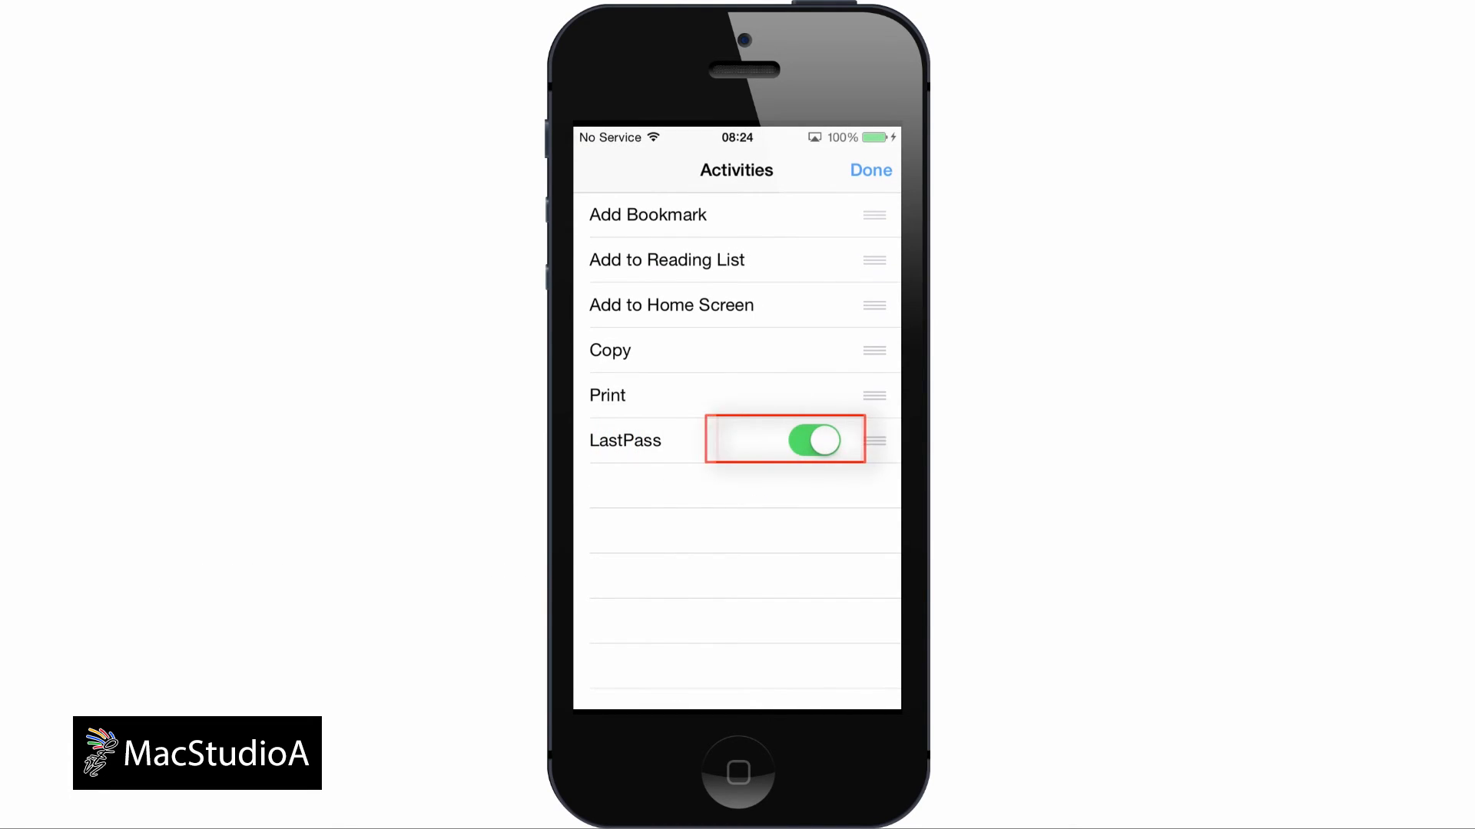
click(868, 170)
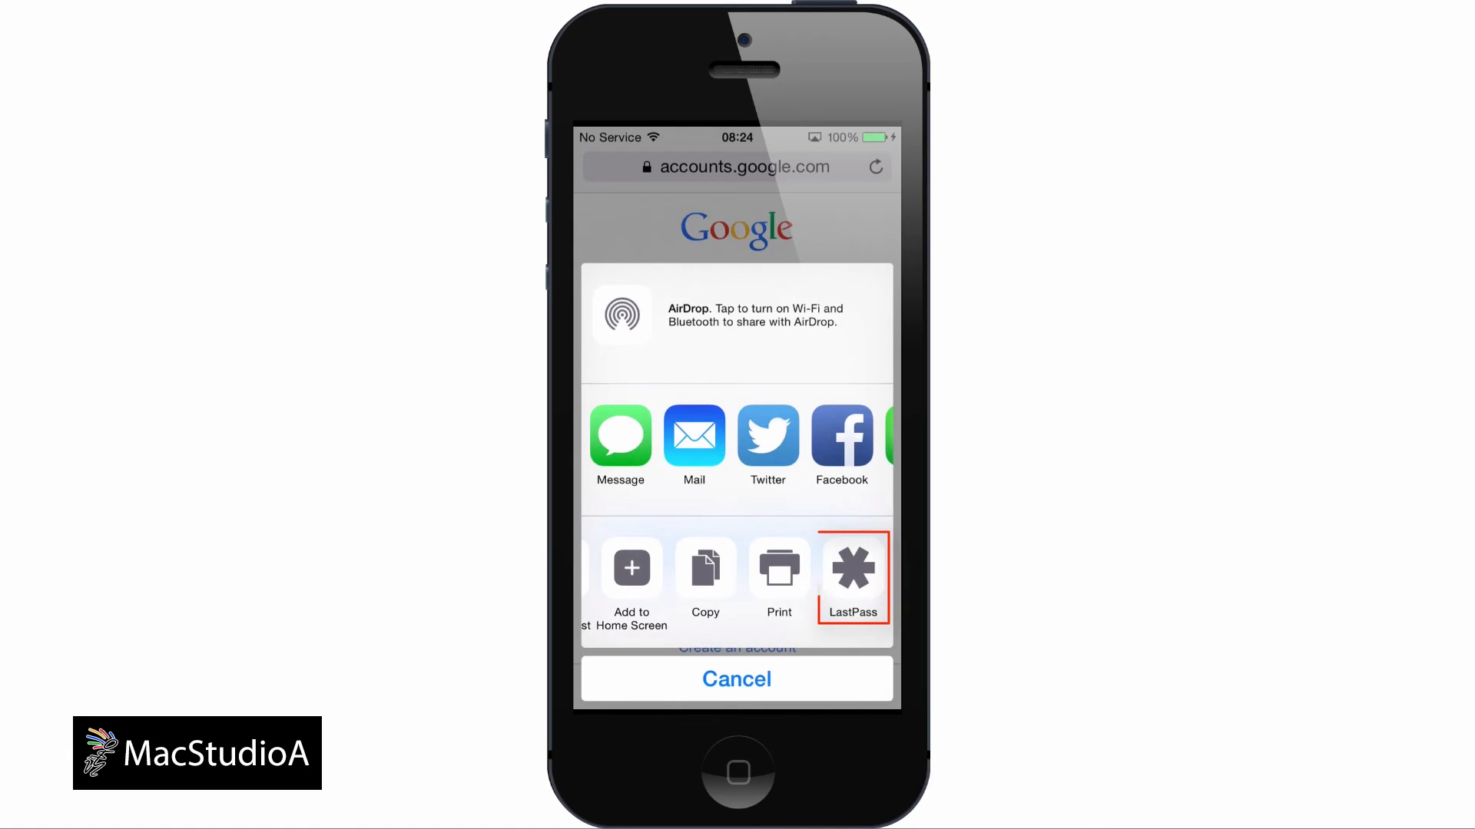
click(852, 569)
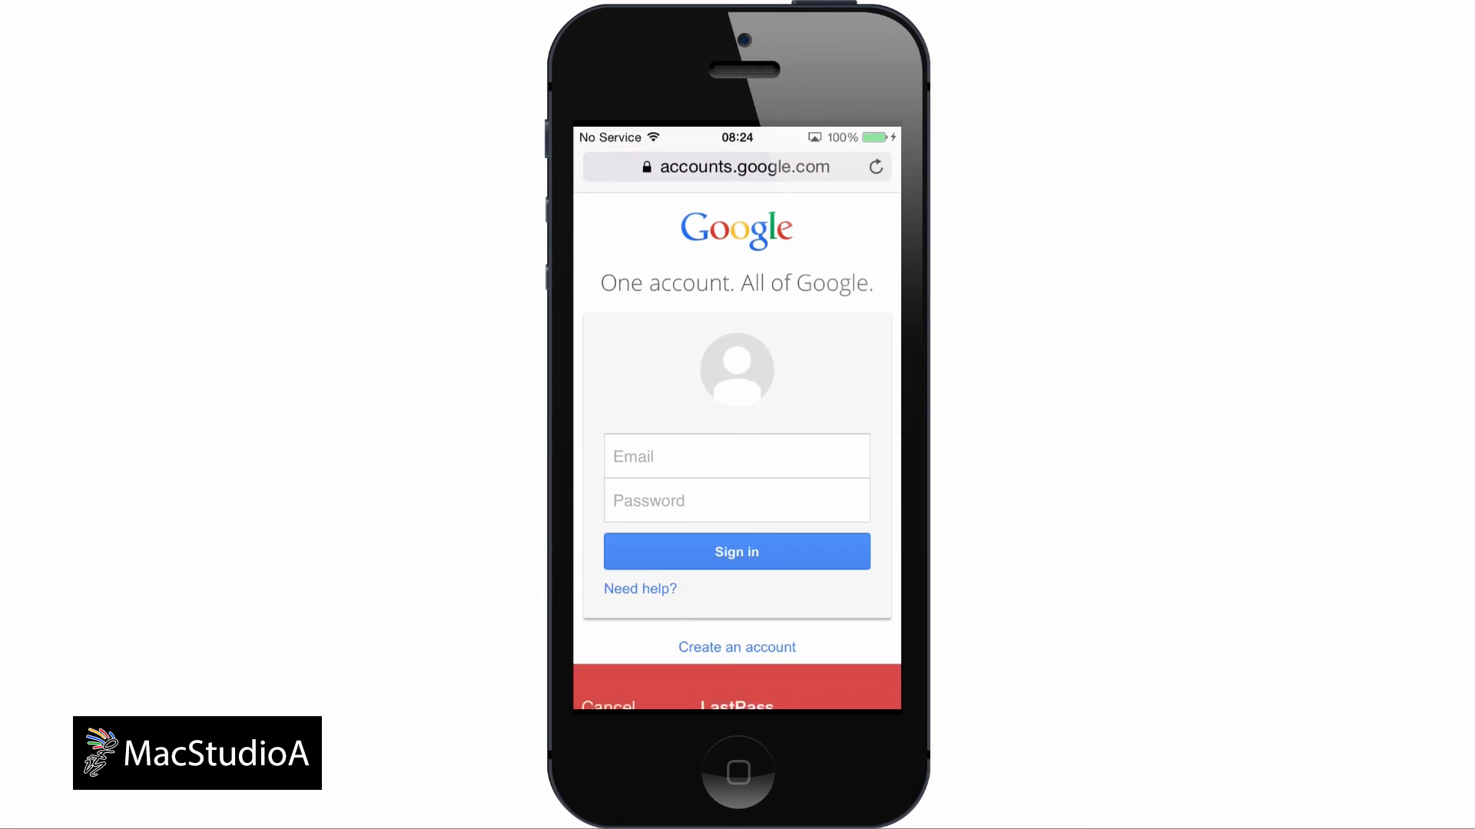
click(737, 552)
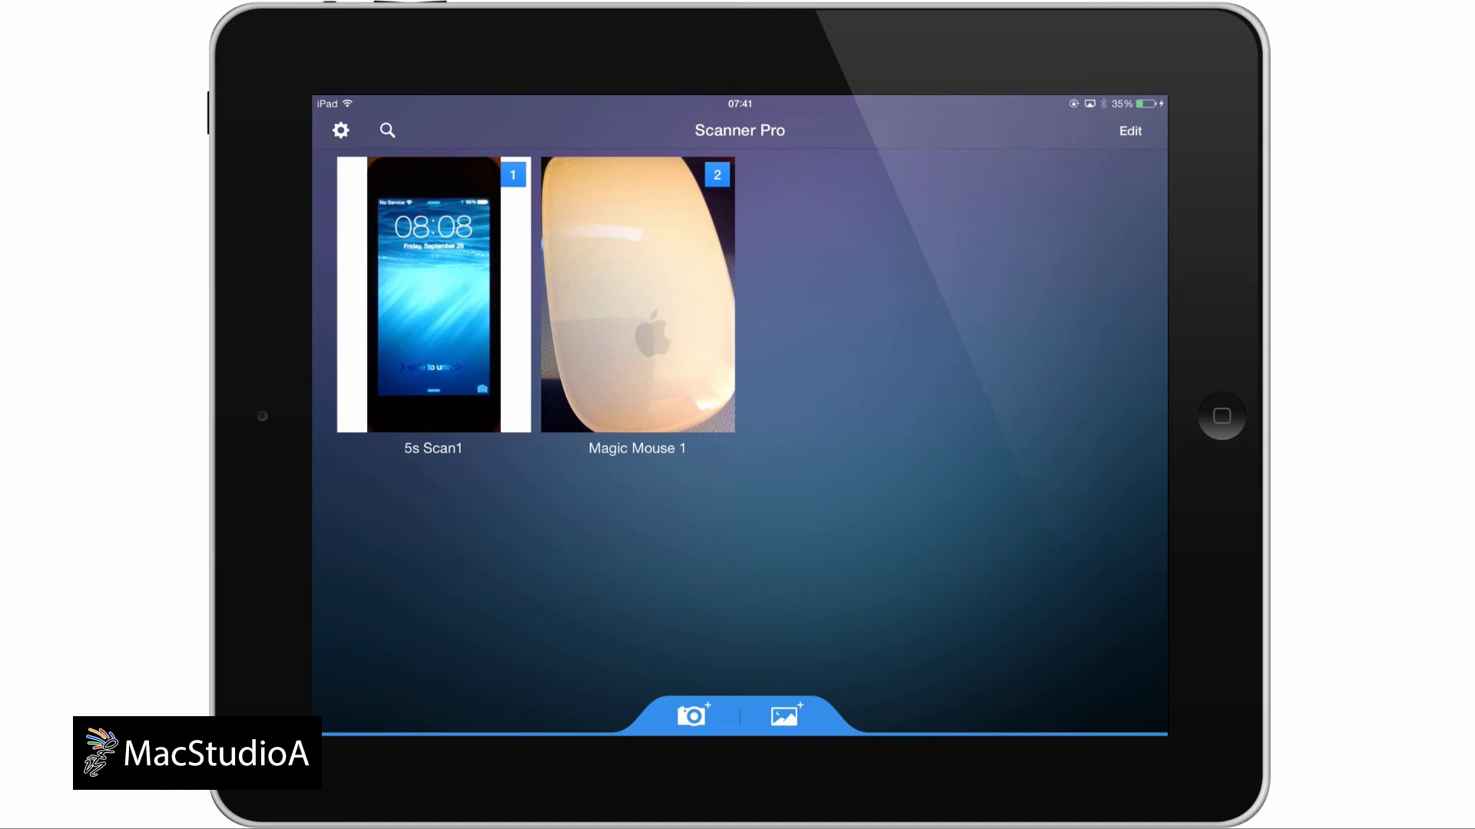
- Open 5s Scan1, go to More in its share options, and toggle Dropbox on
click(432, 294)
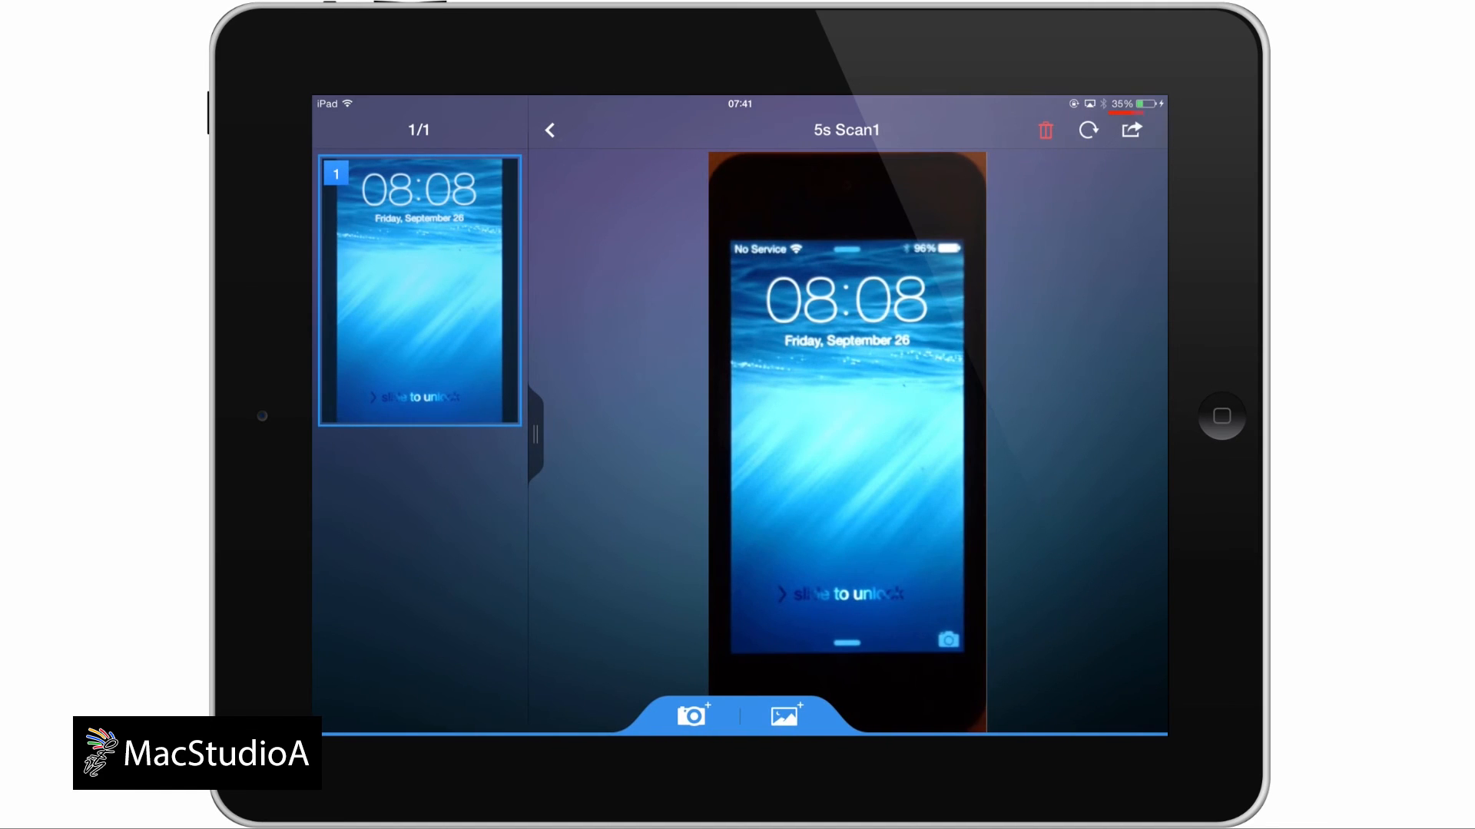
click(1131, 130)
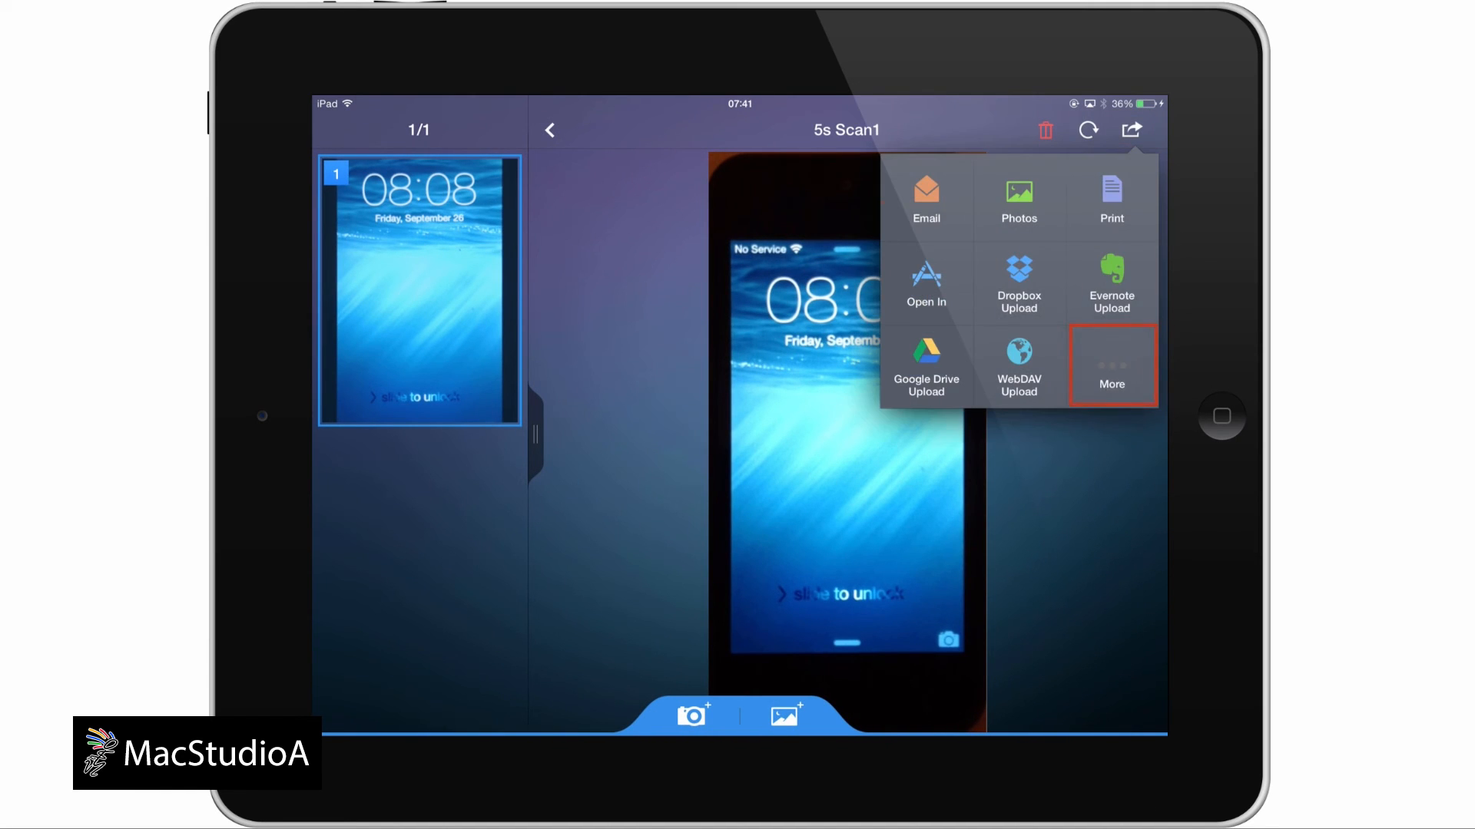
click(1111, 365)
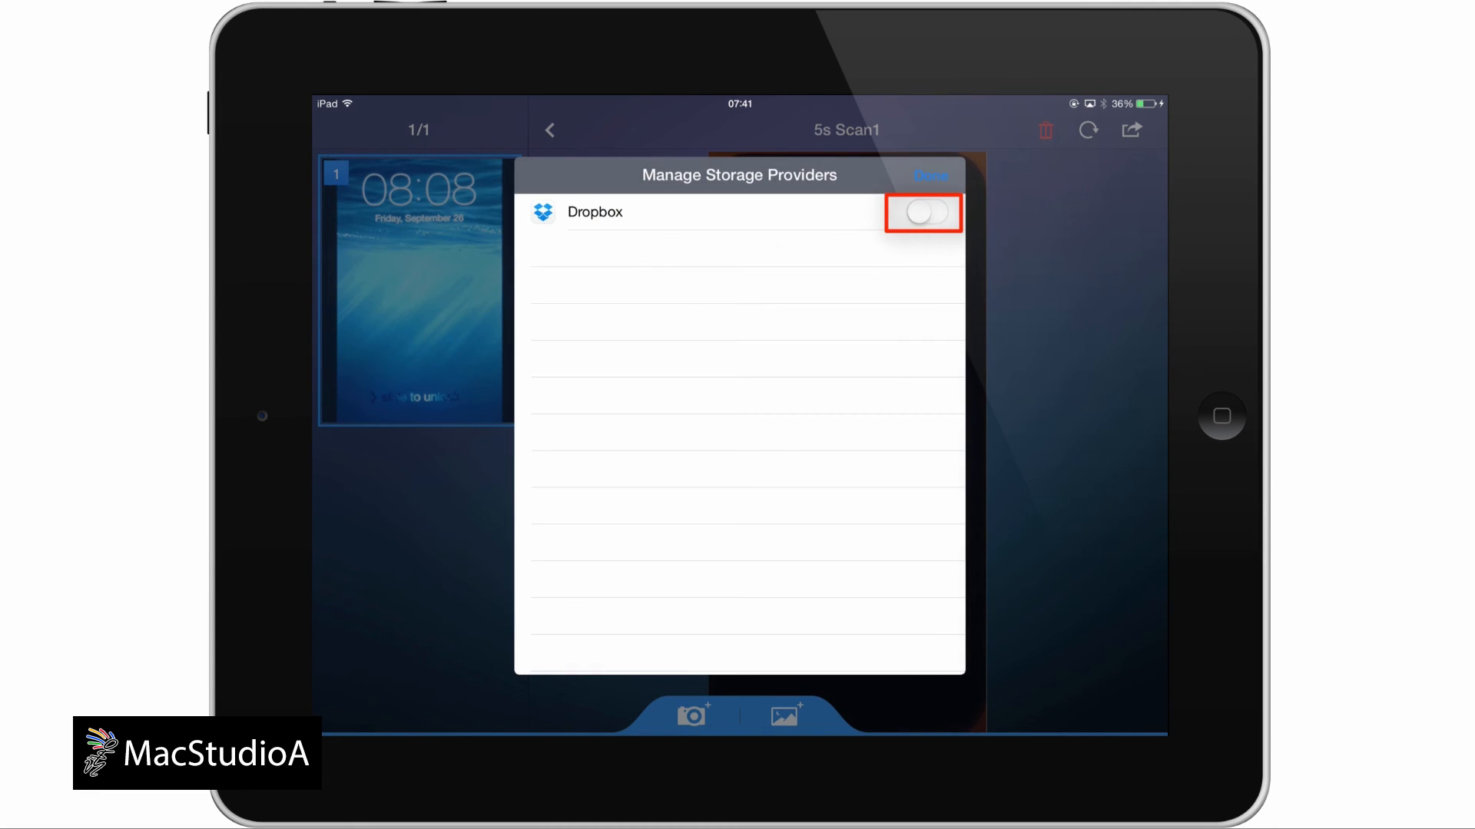
click(929, 175)
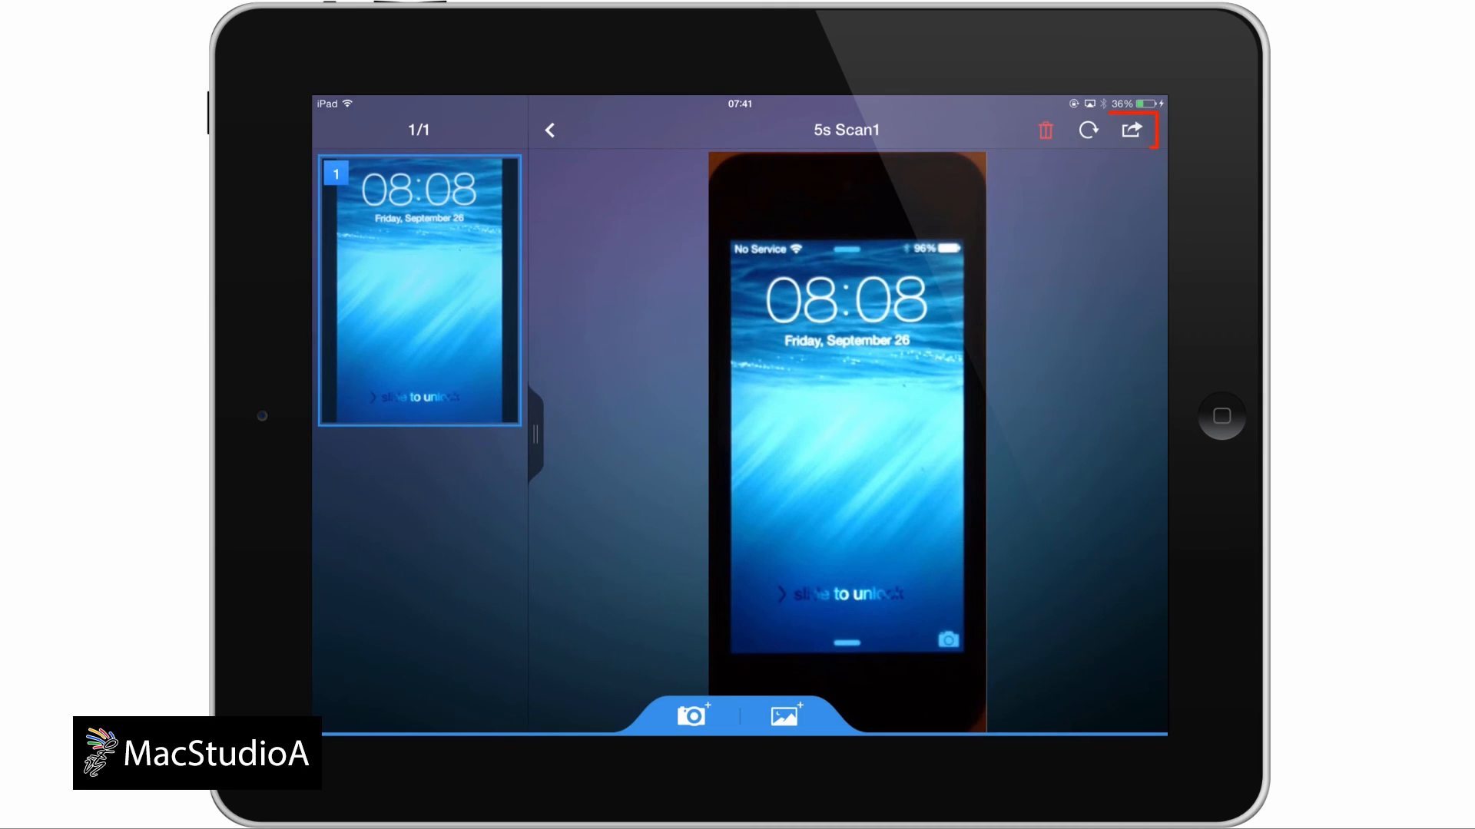
- Export 5s Scan1.pdf through iCloud Export to the Dropbox folder '1 Scanner Pro Scans'
click(1131, 130)
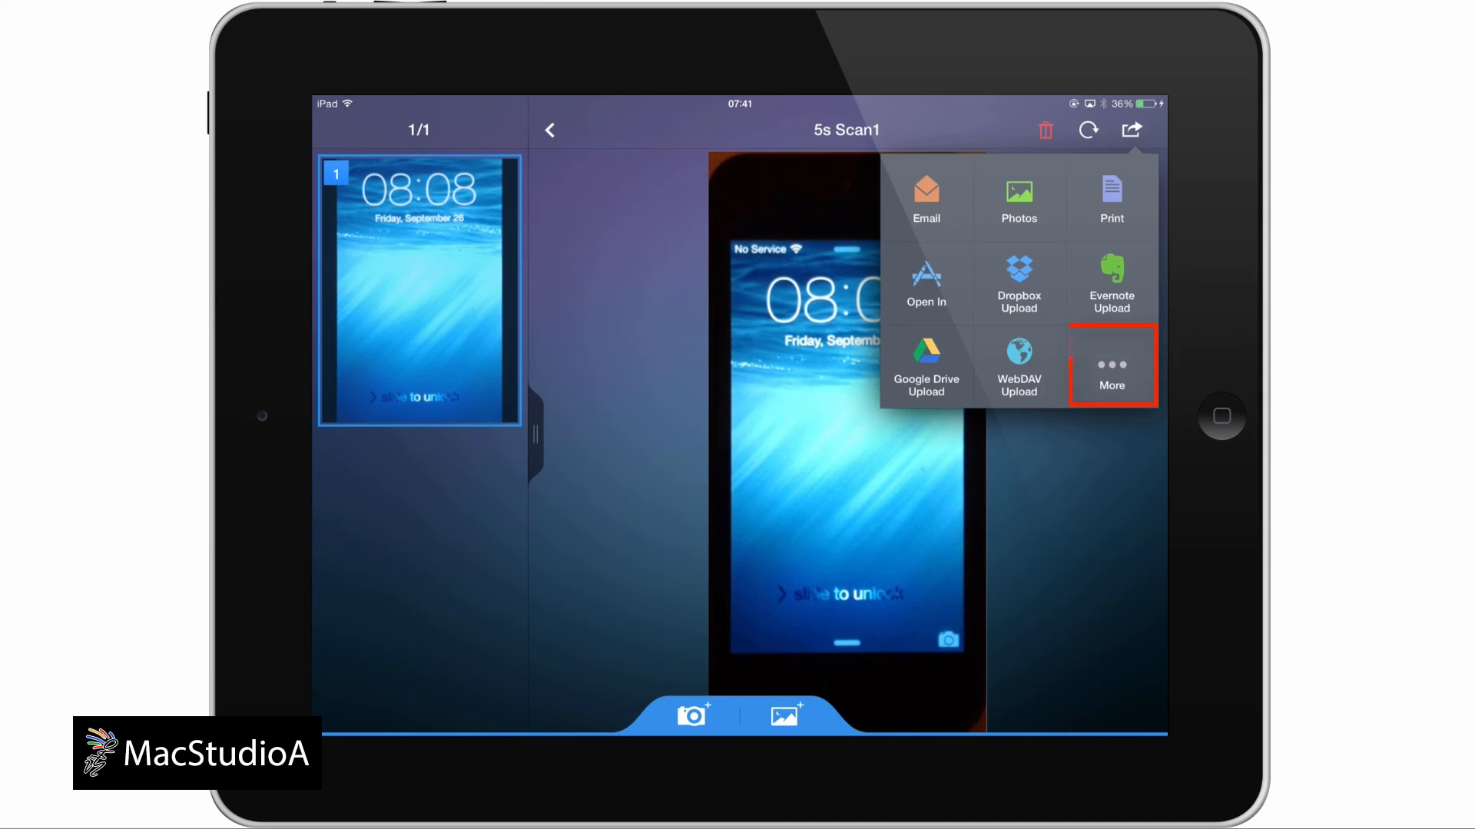
click(1111, 367)
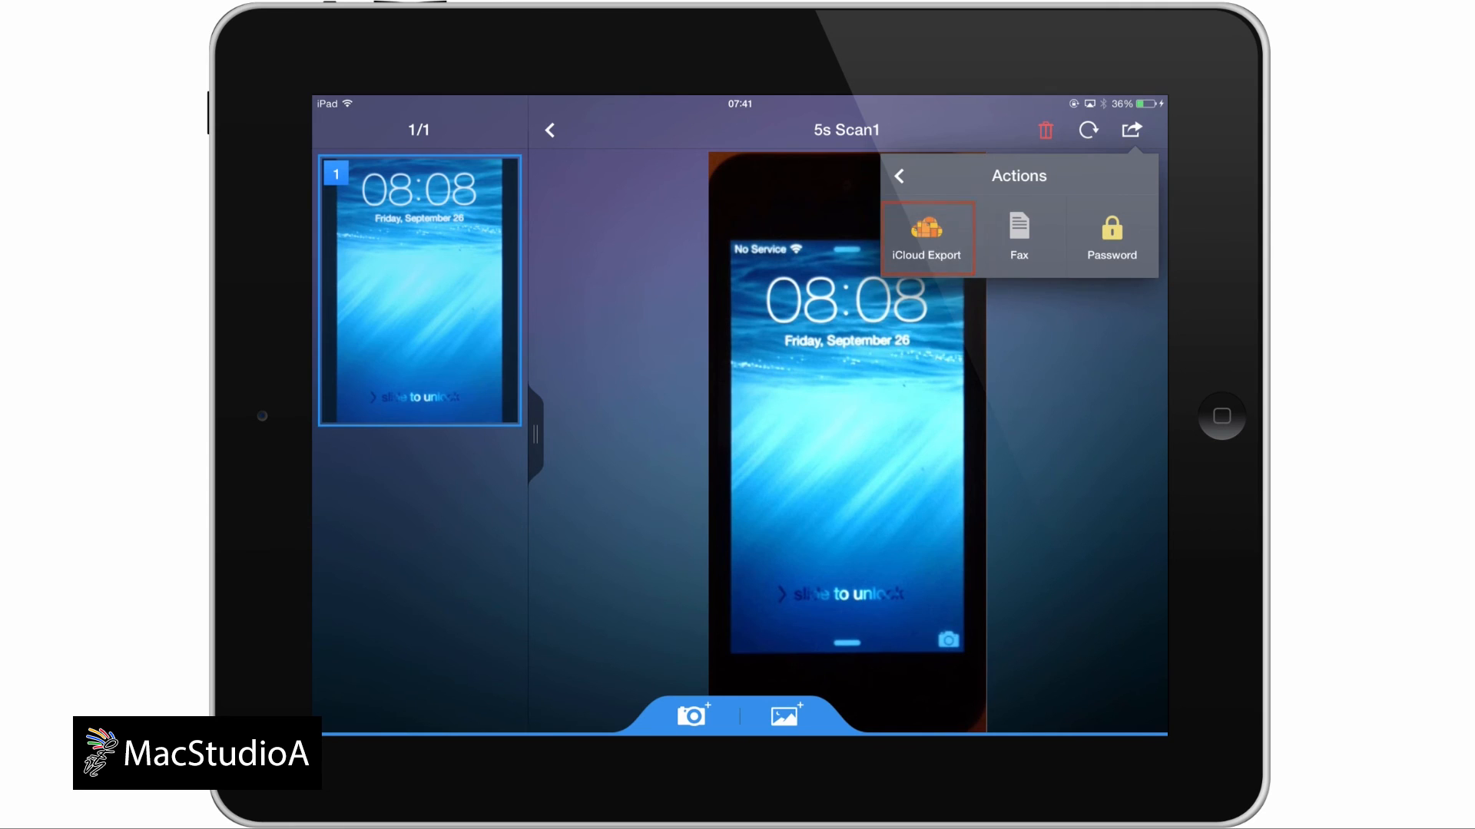
click(925, 238)
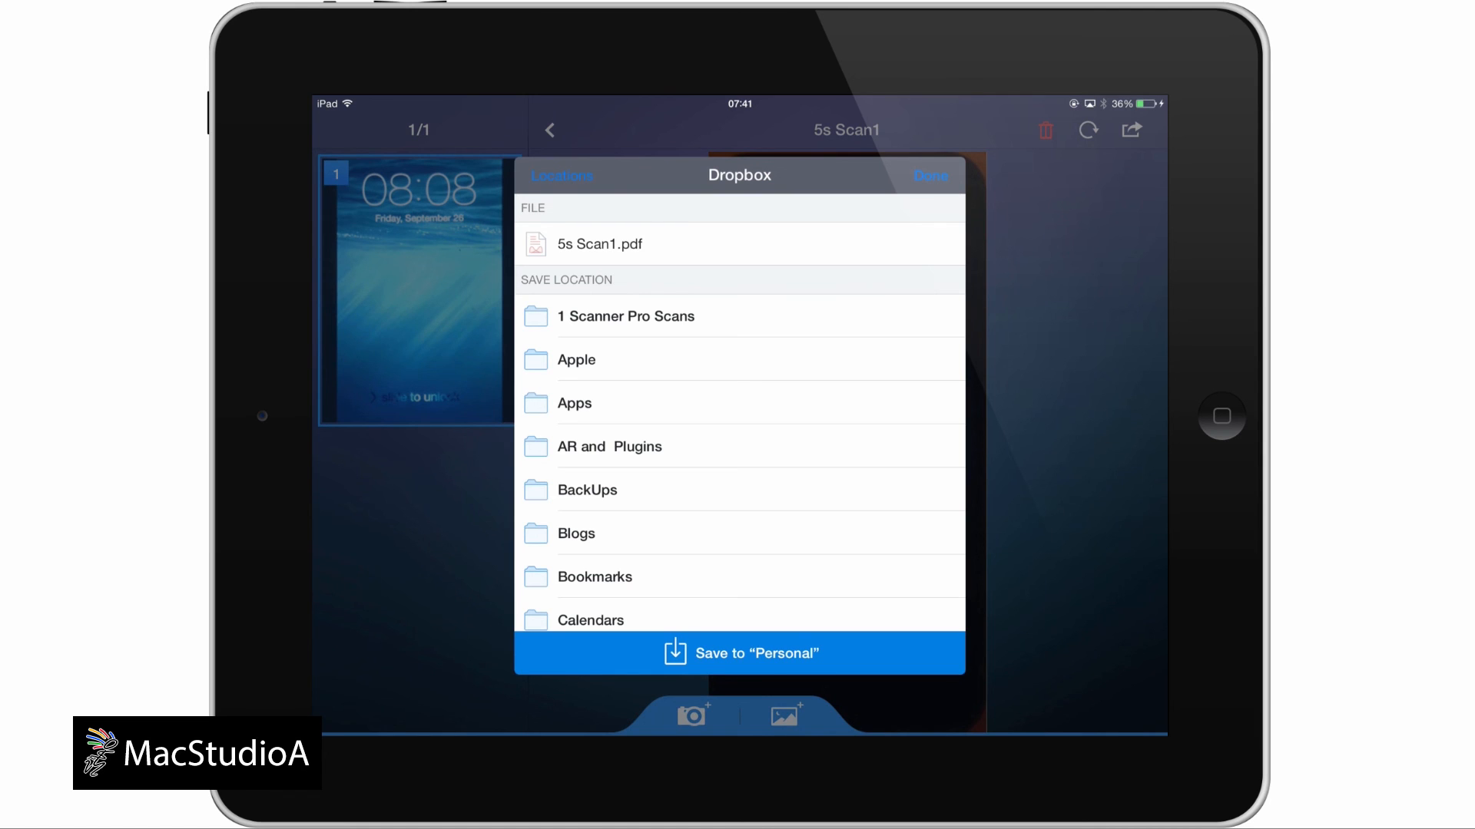
click(625, 316)
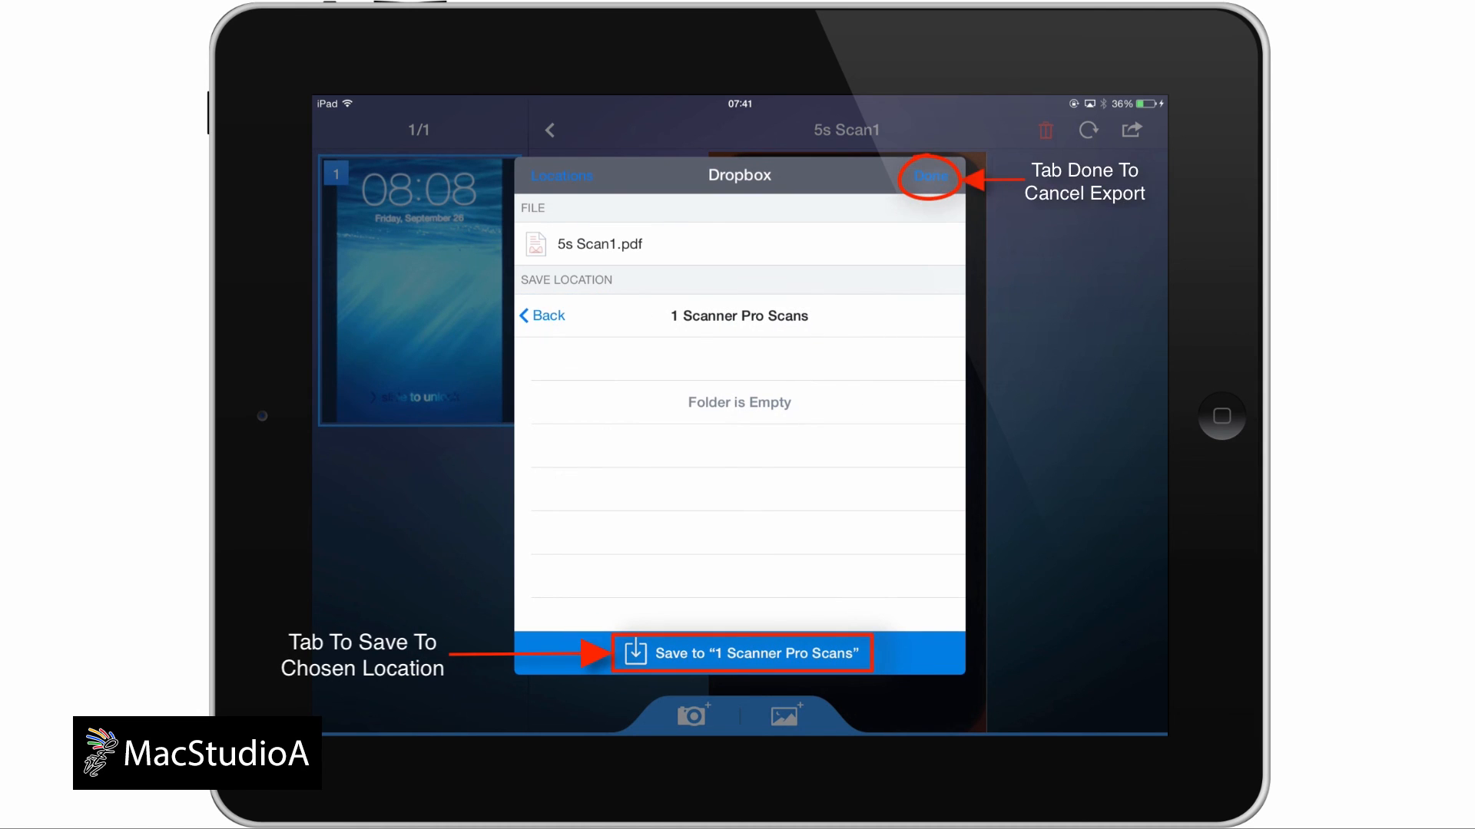
click(739, 652)
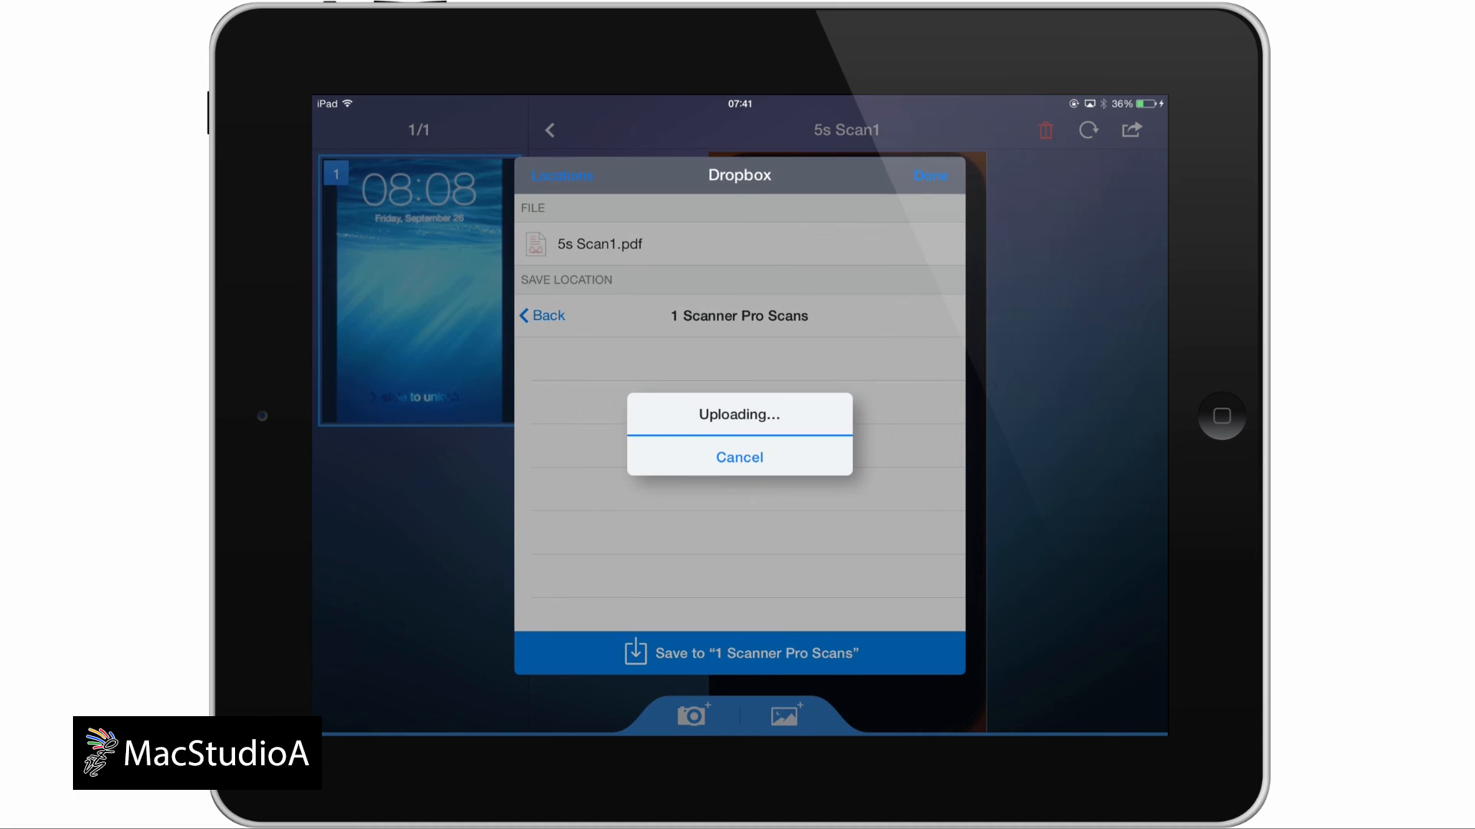